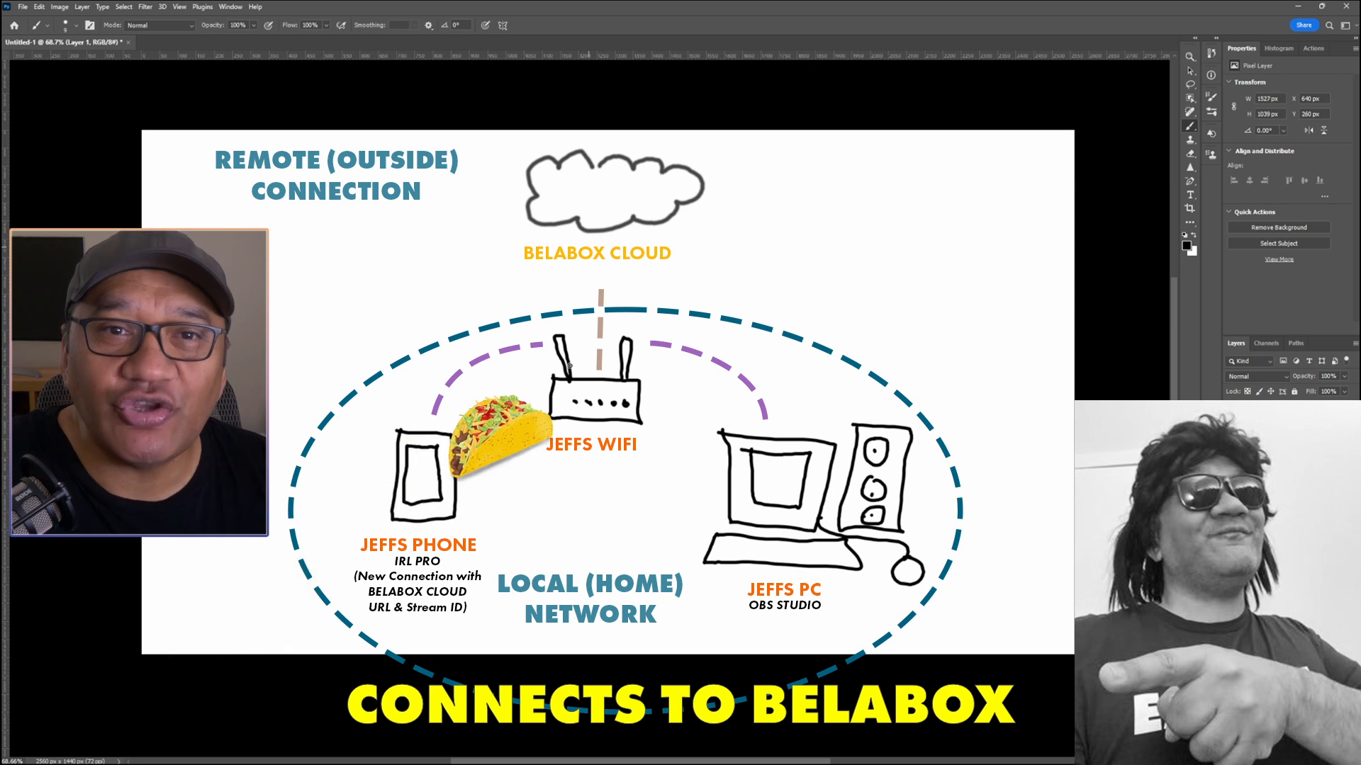
# Bring up the OBS Studio portable download, the Streamer.bot Downloads page and the NOALBS GitHub code options.
pyautogui.moveTo(495, 443); pyautogui.dragTo(608, 182)
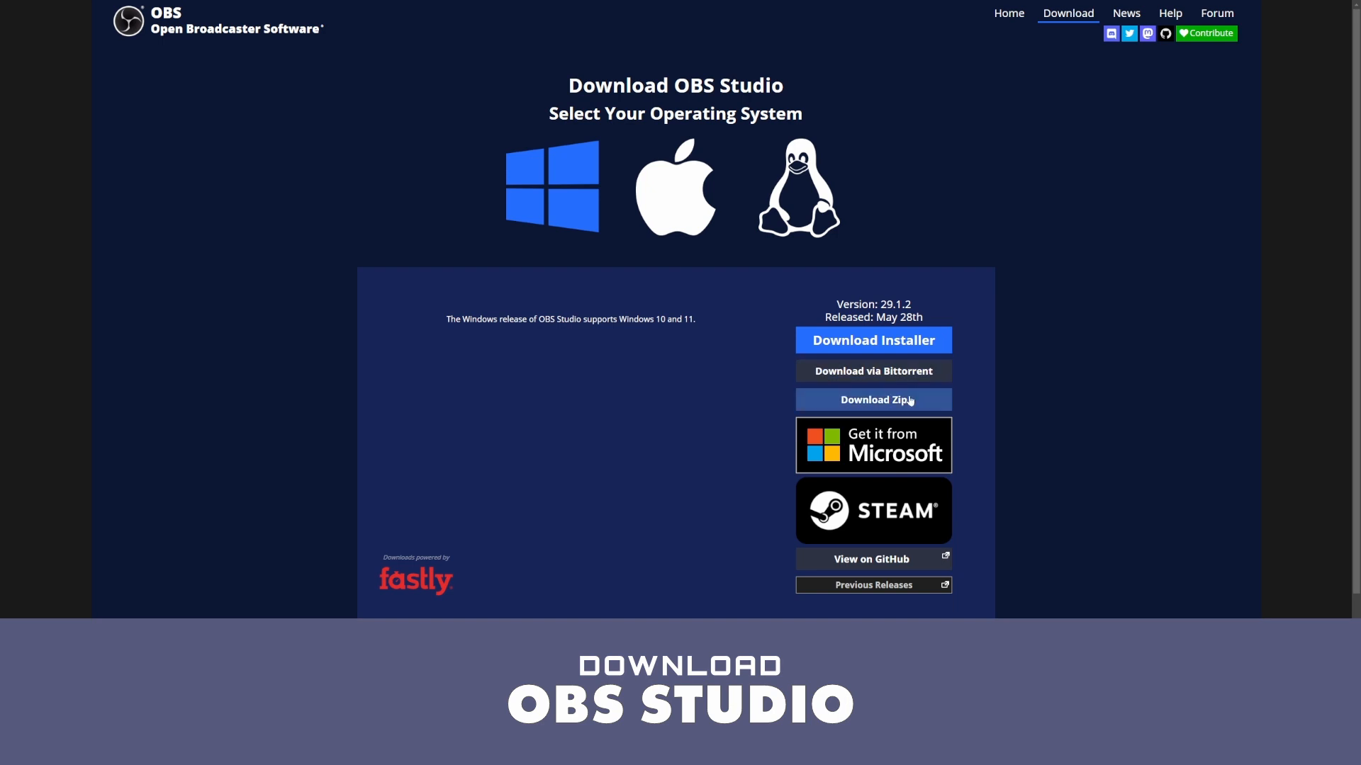
pyautogui.click(1125, 12)
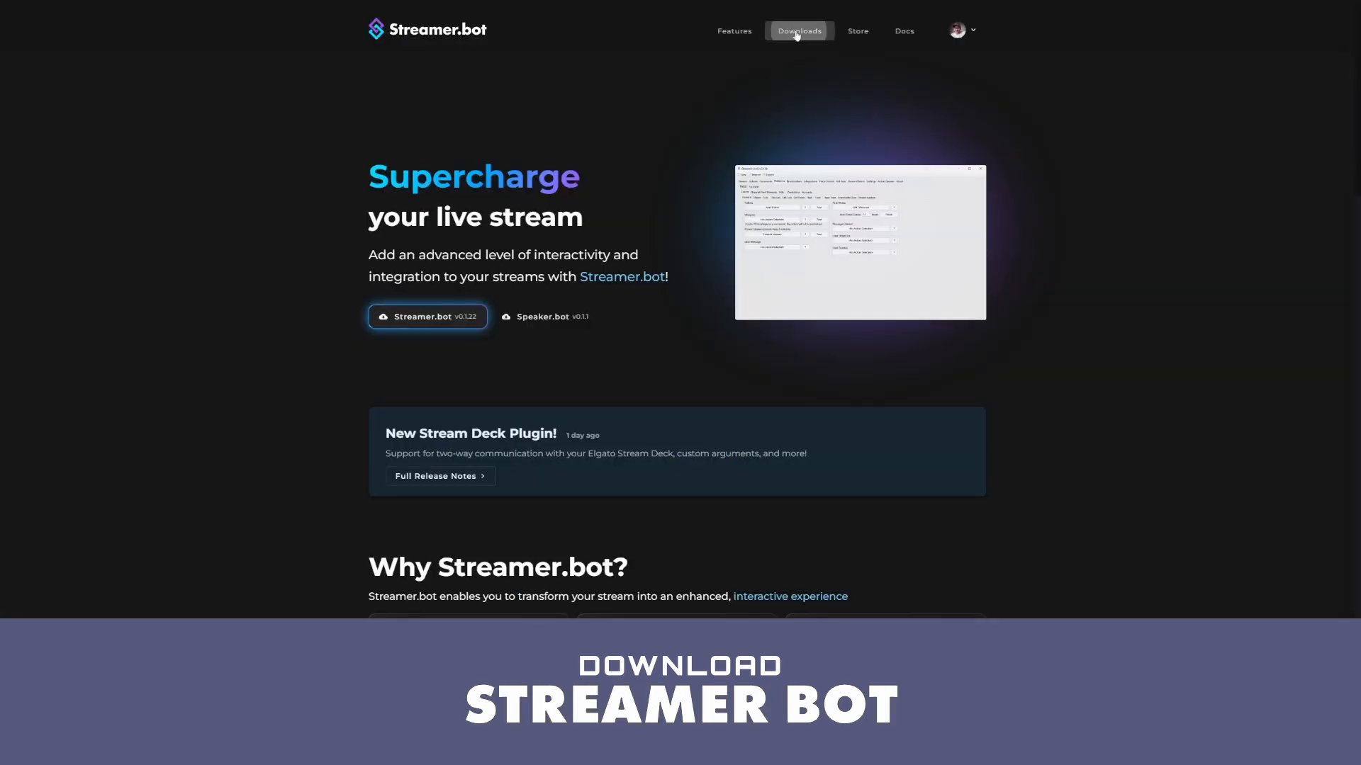
pyautogui.click(798, 30)
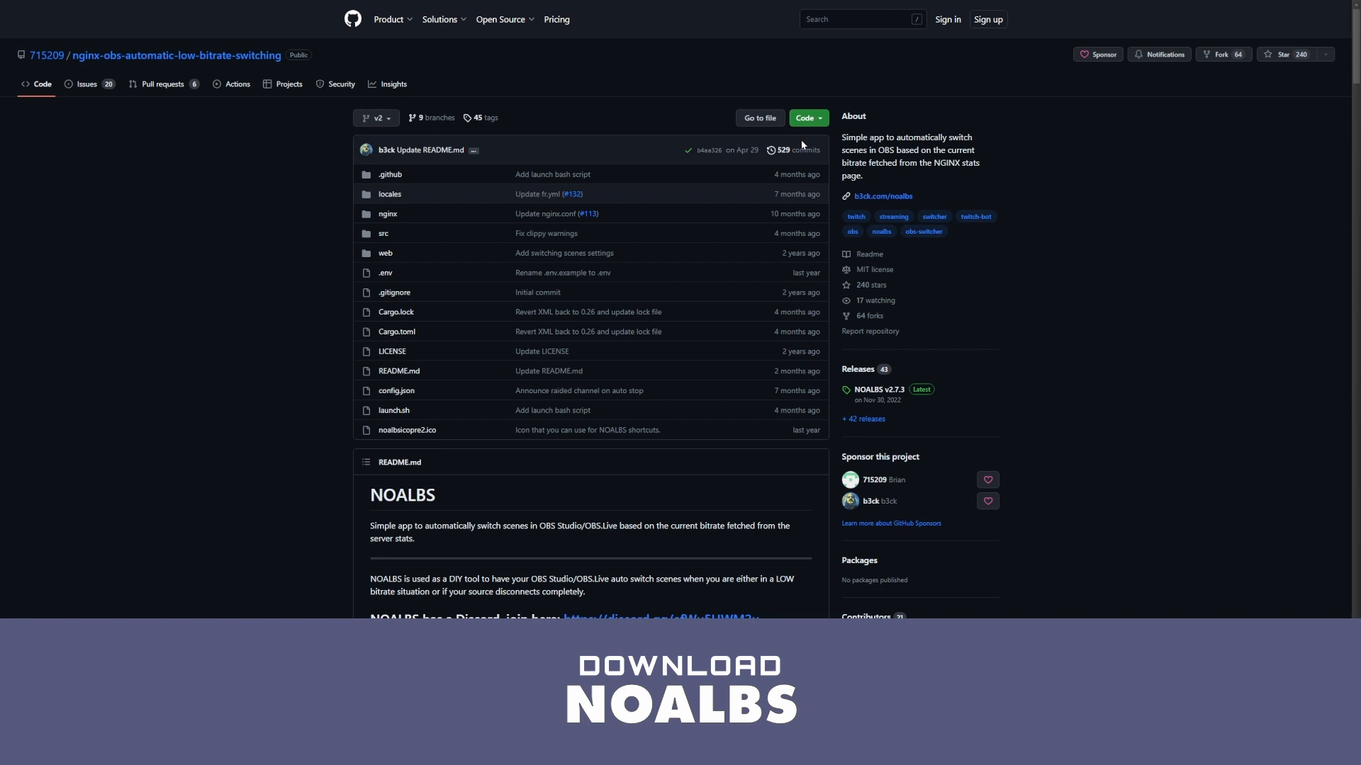
pyautogui.click(806, 118)
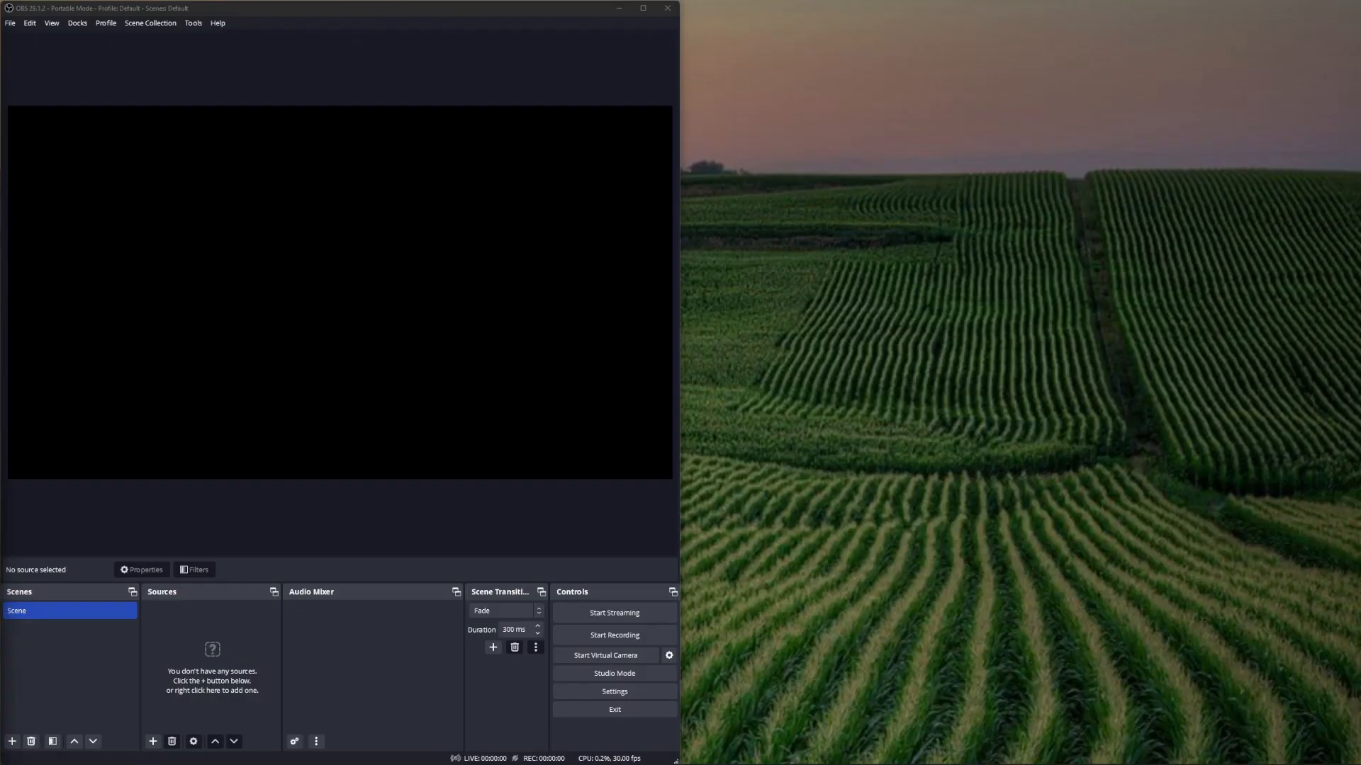
# Step through the low, refresh, ending soon and disconnected scenes in the Scenes dock.
pyautogui.click(614, 691)
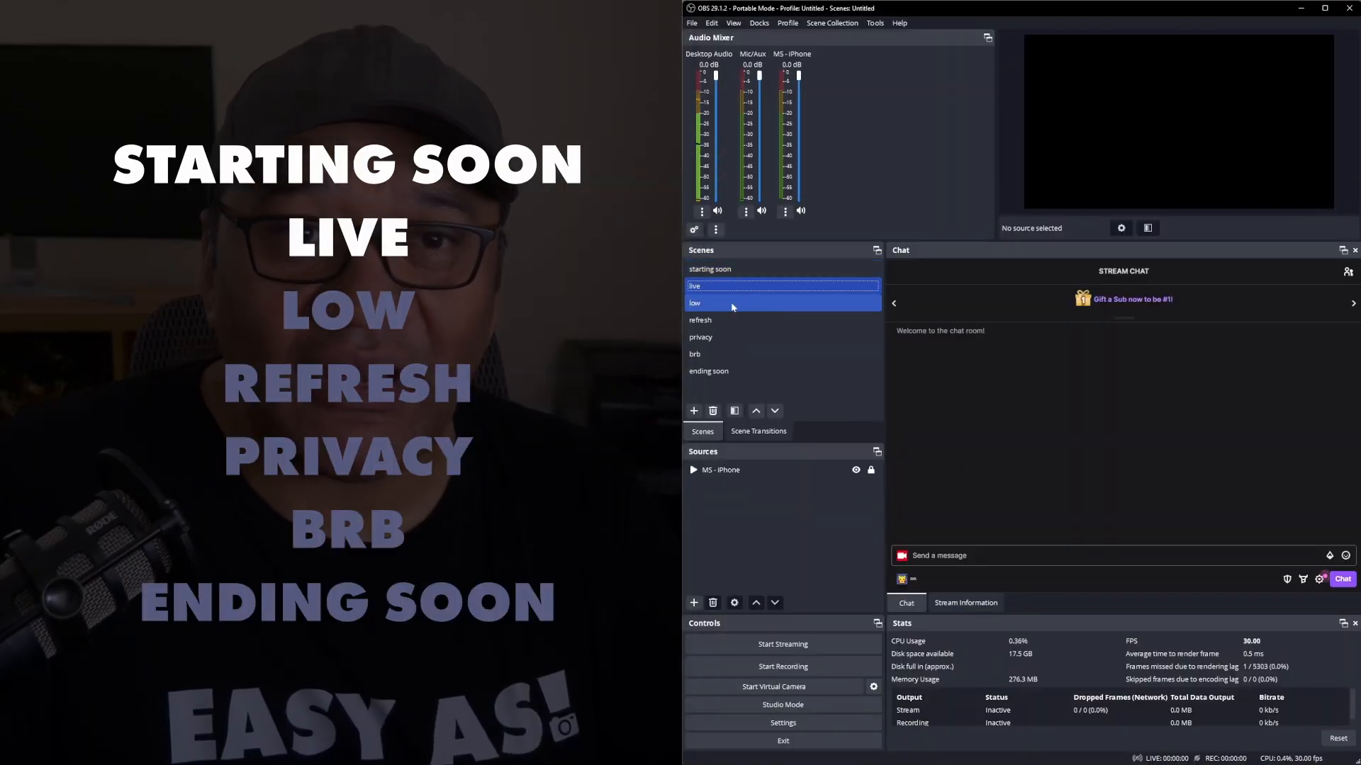
pyautogui.click(699, 319)
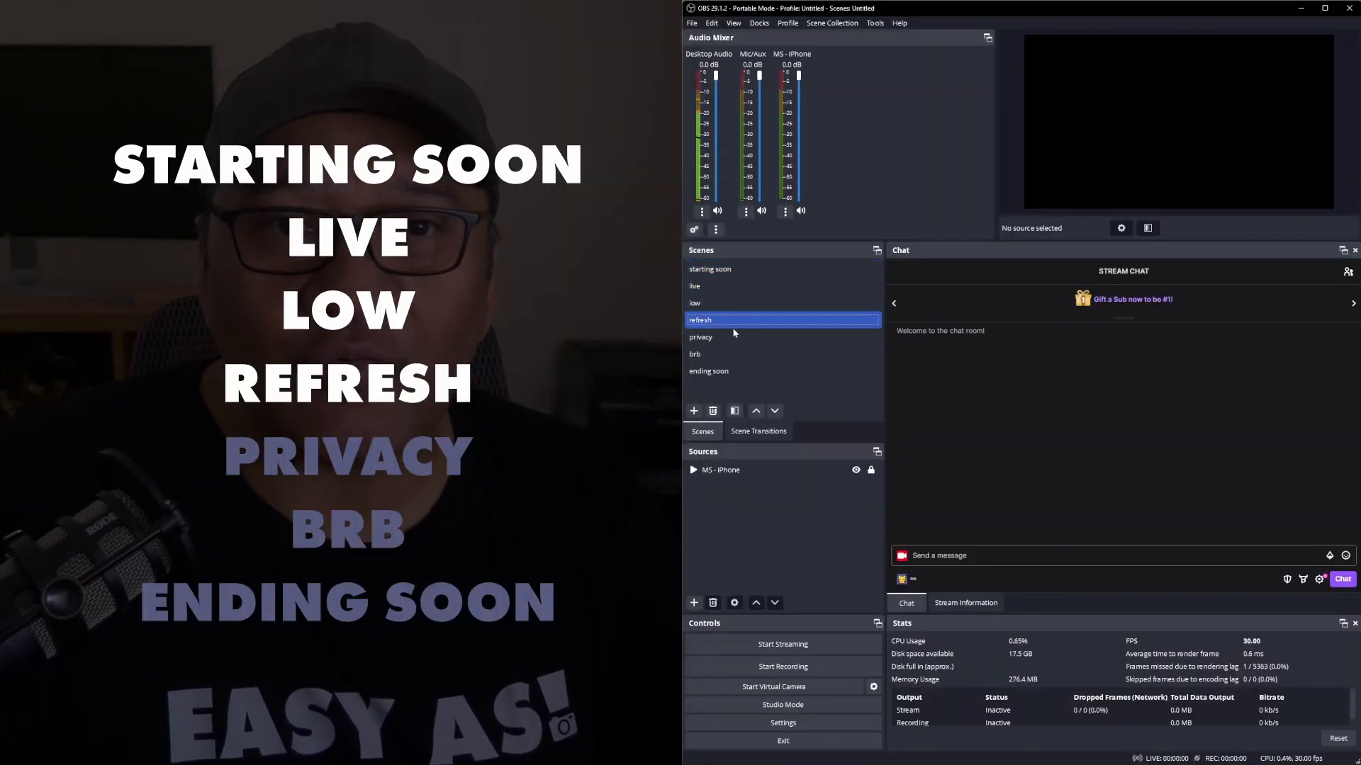
pyautogui.click(781, 353)
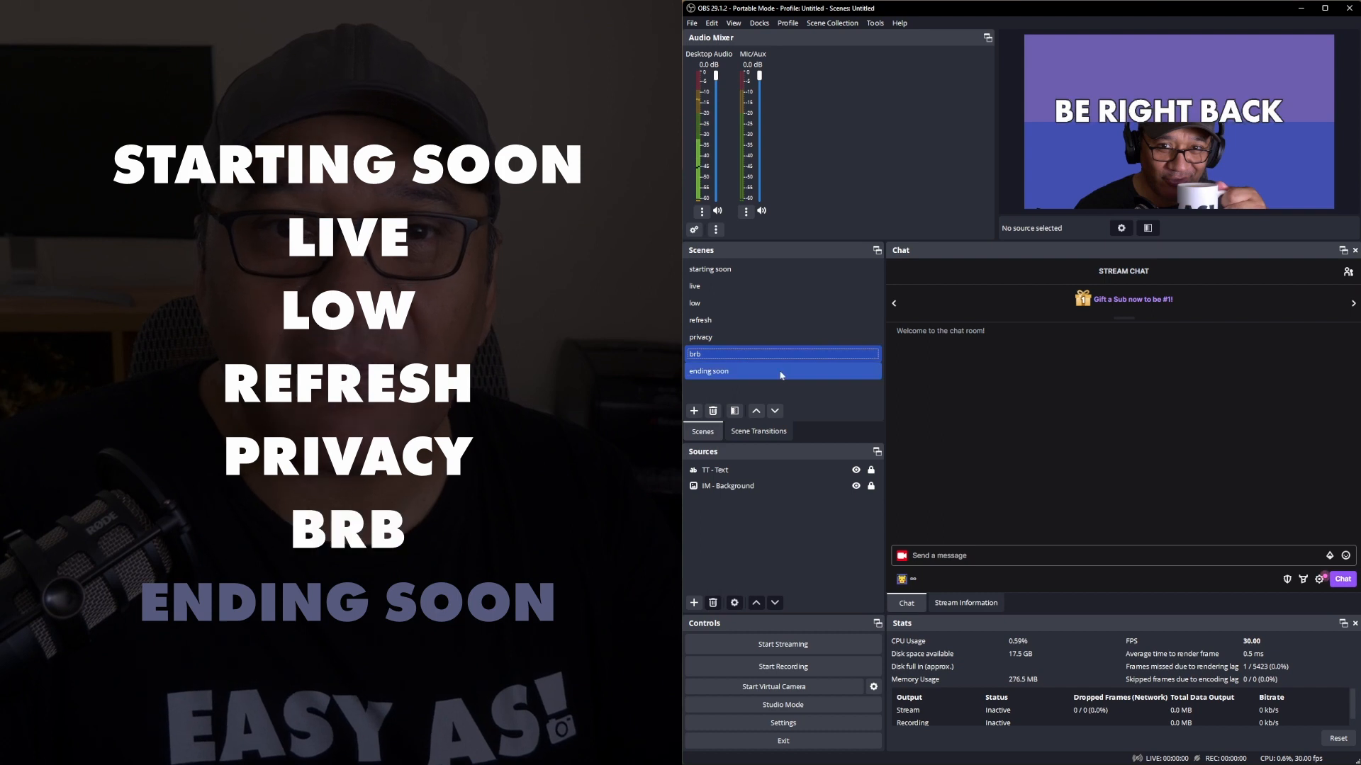
pyautogui.click(709, 270)
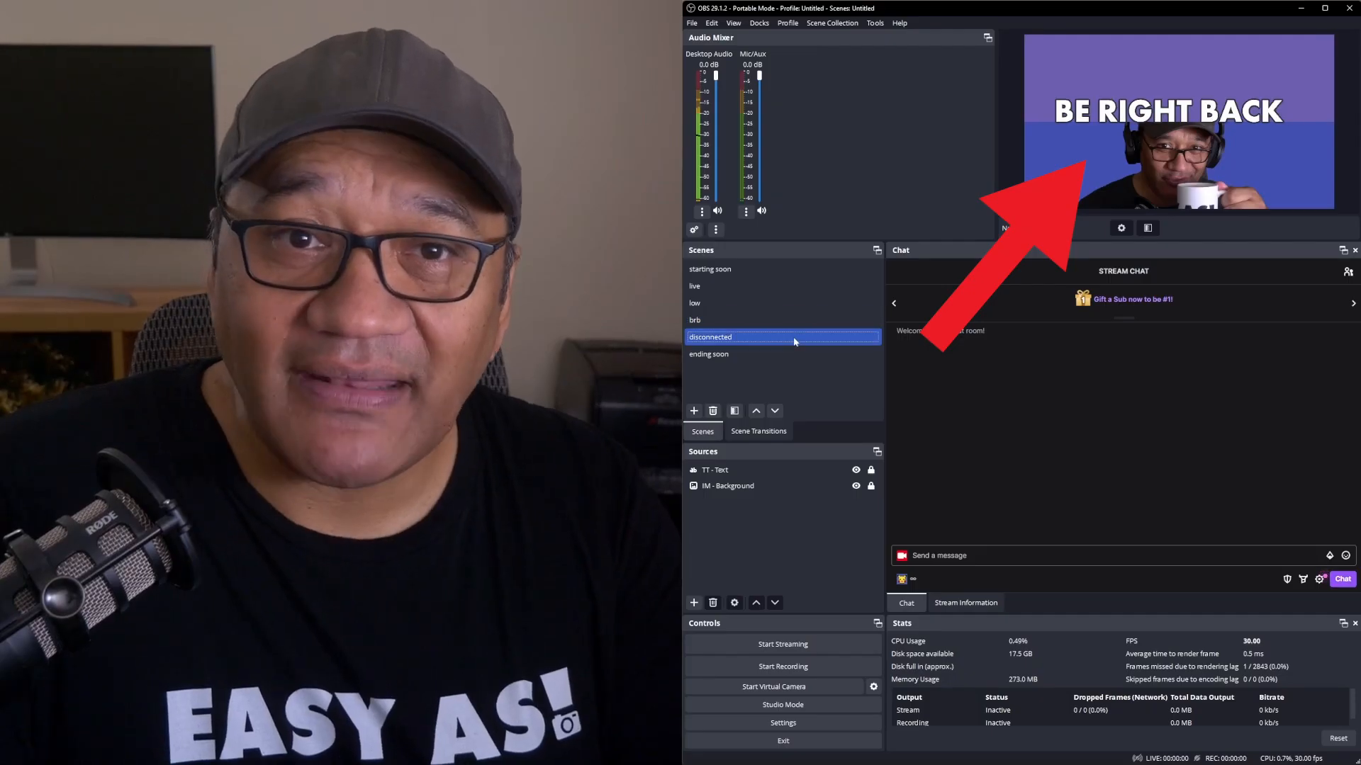
pyautogui.click(708, 354)
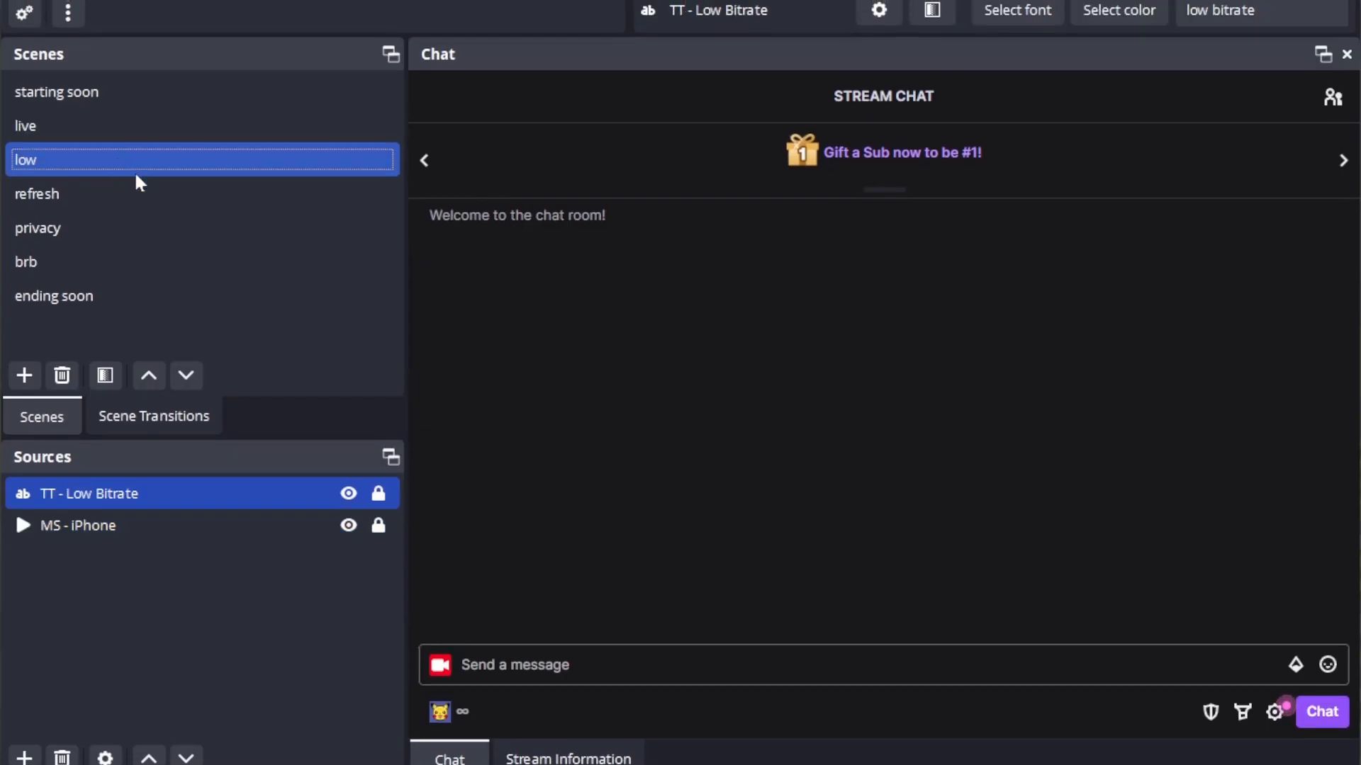
# Select the live scene, showing its single MS - iPhone media source.
pyautogui.click(26, 126)
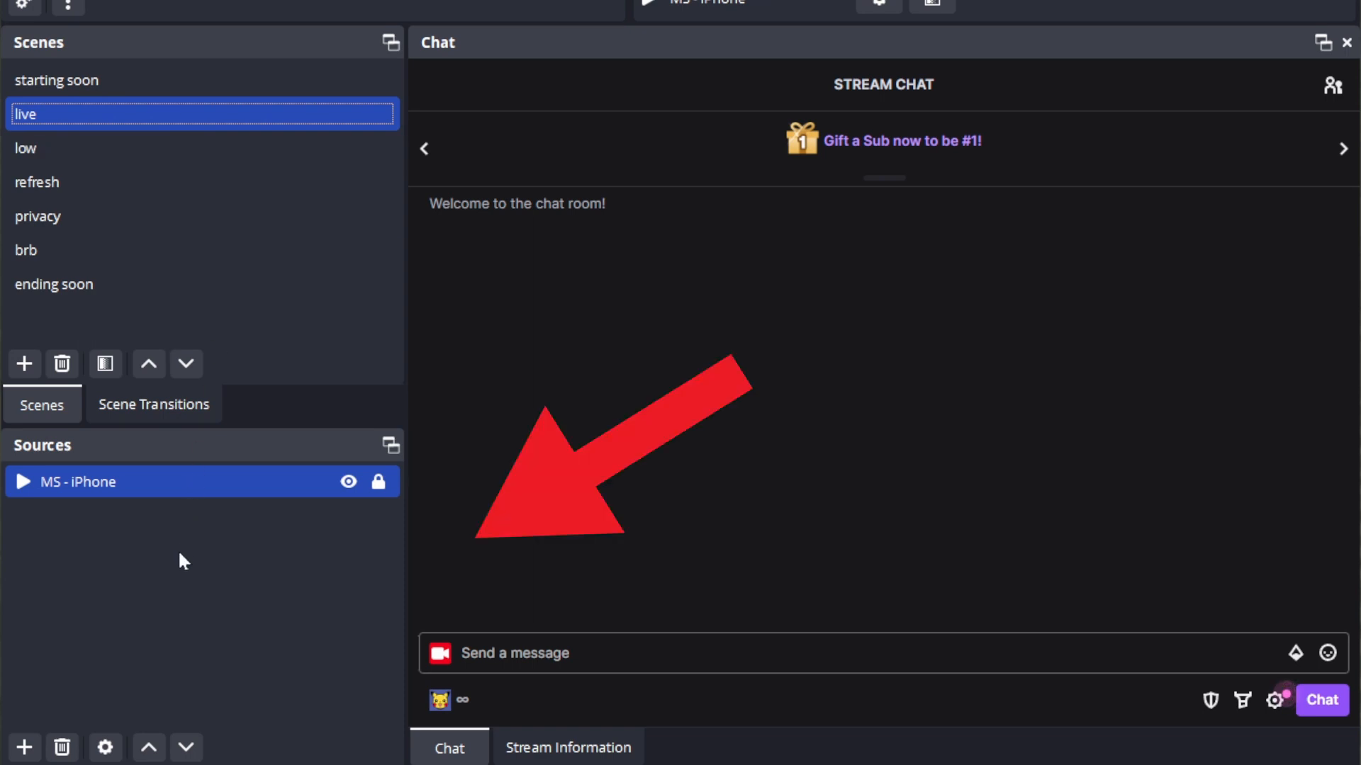
# Add a new Media Source named MS - Phone to the live scene.
pyautogui.rightClick(217, 564)
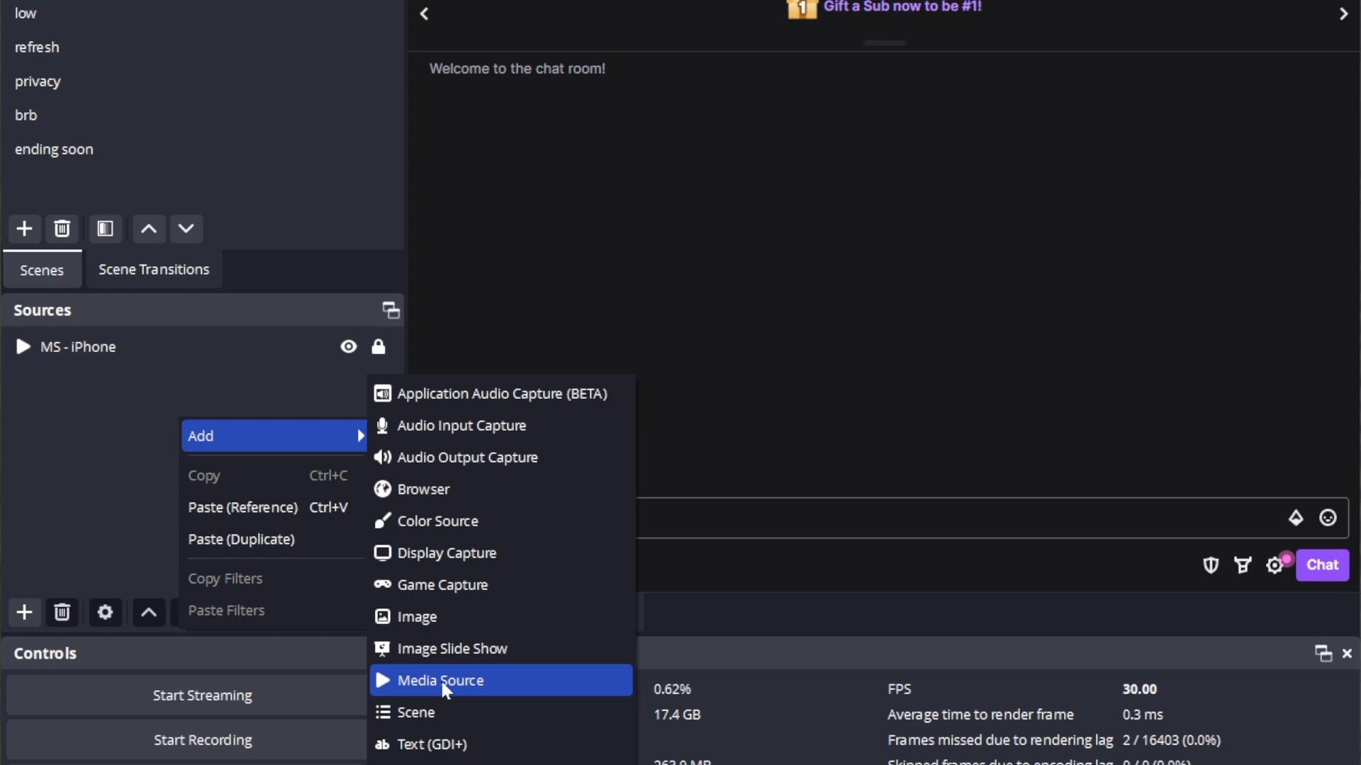
pyautogui.click(442, 681)
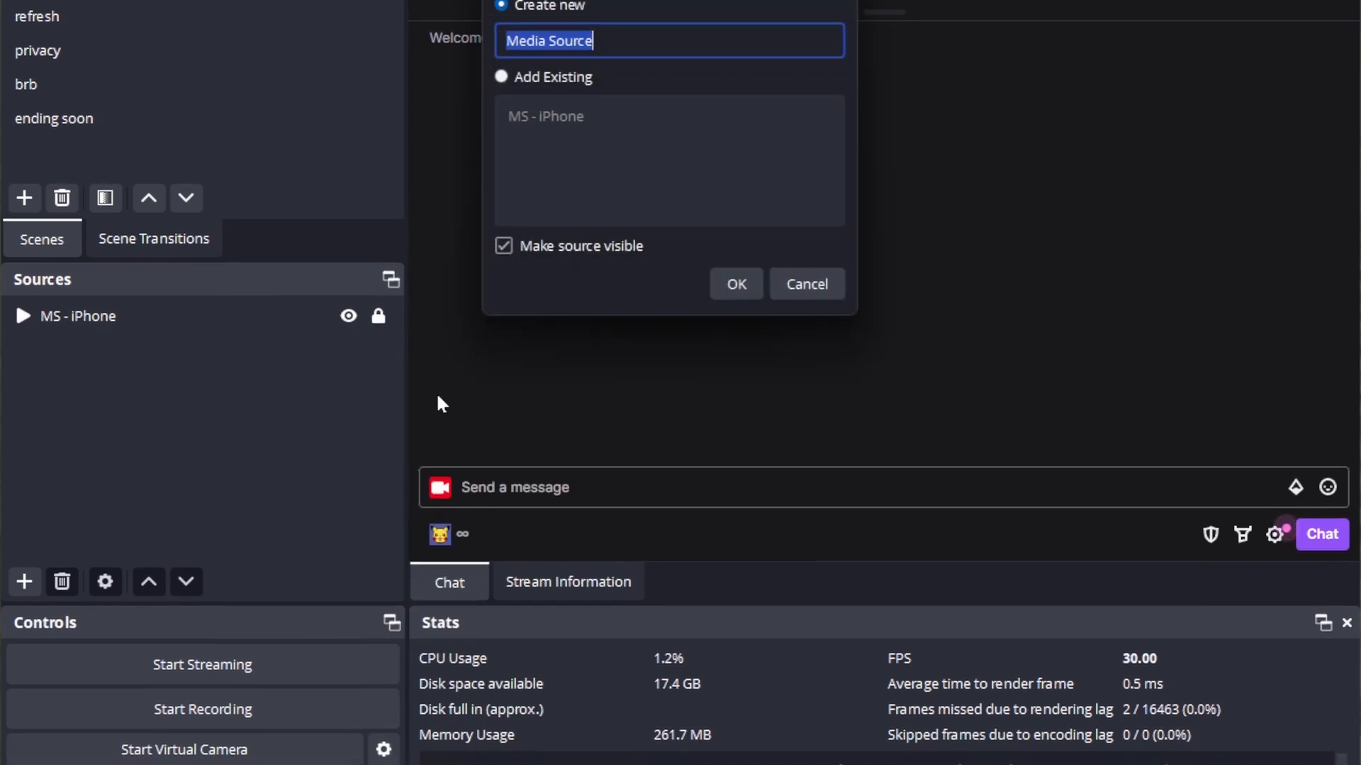
pyautogui.click(736, 284)
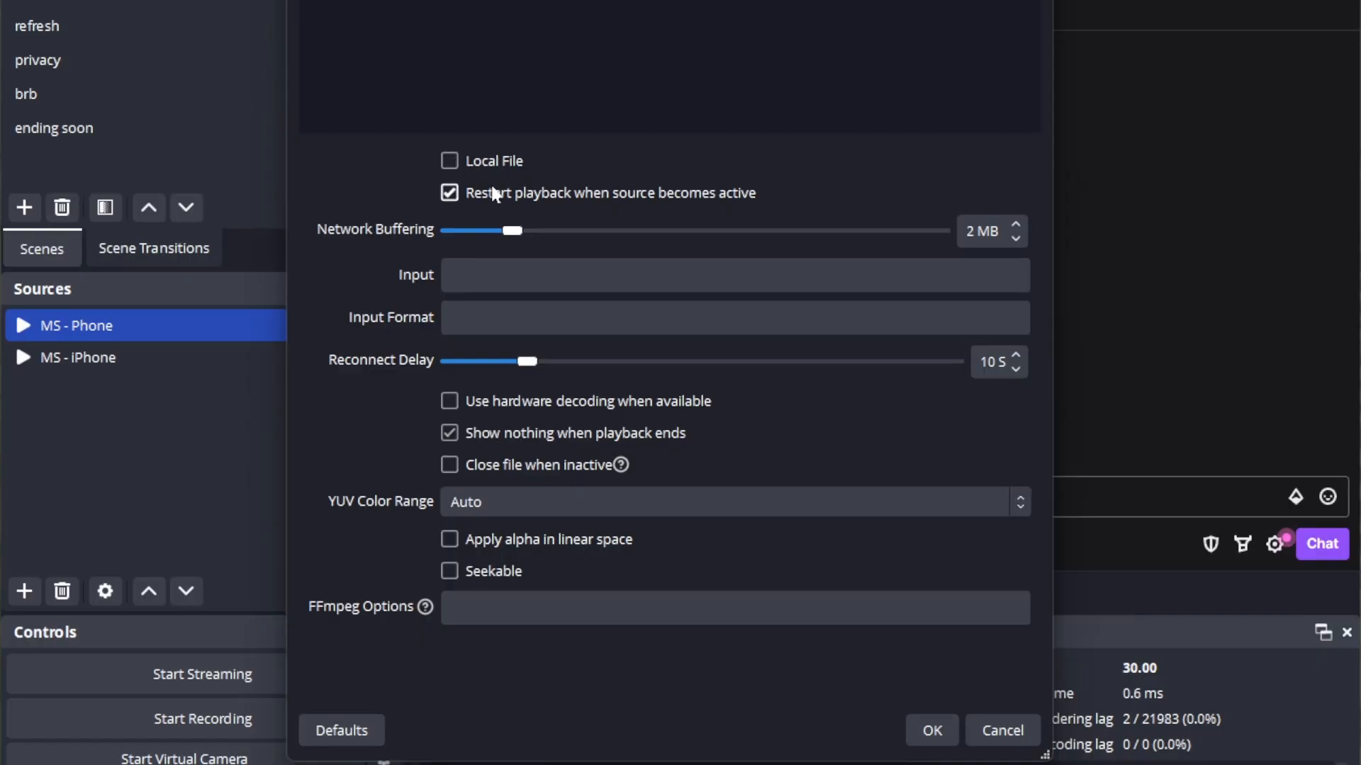
# Set the source to non-local with 1 MB network buffering and a 2 s reconnect delay.
pyautogui.moveTo(511, 229); pyautogui.dragTo(446, 229)
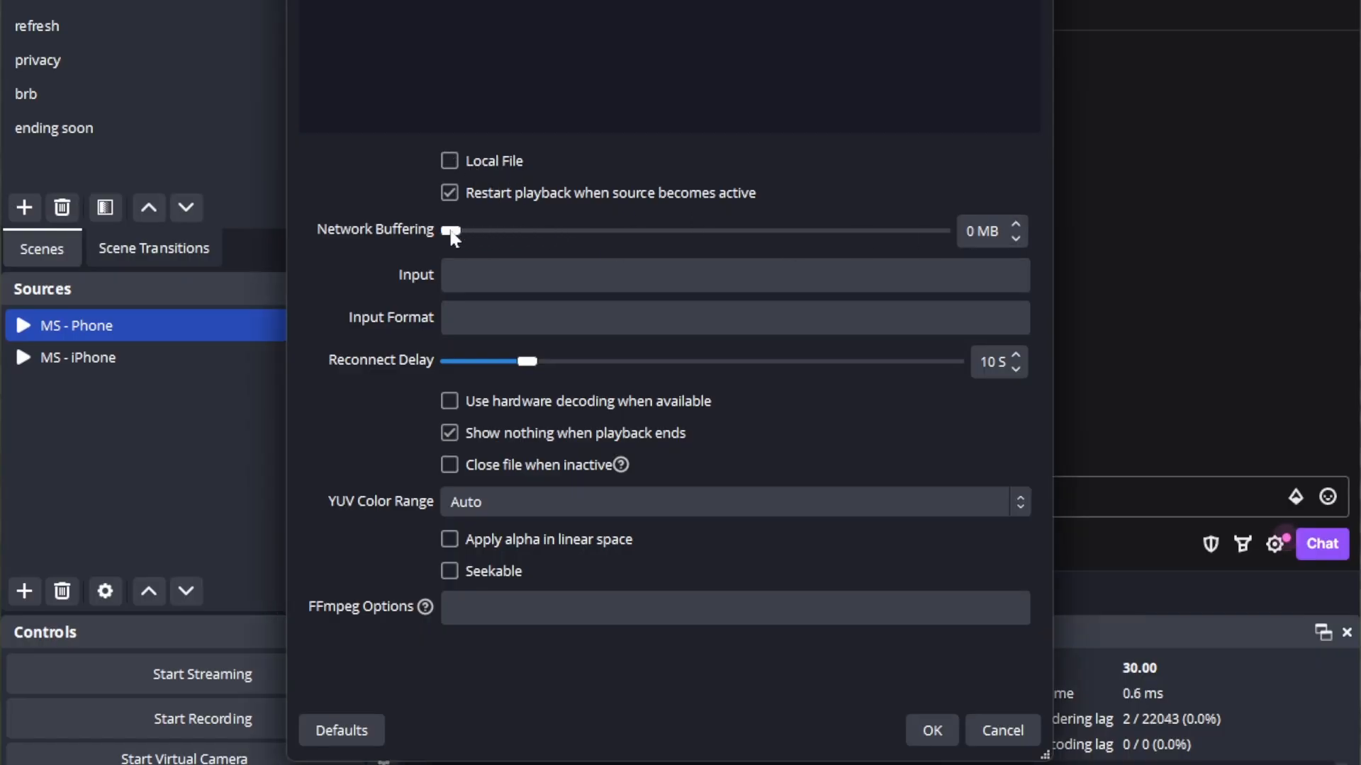
pyautogui.moveTo(446, 231); pyautogui.dragTo(490, 231)
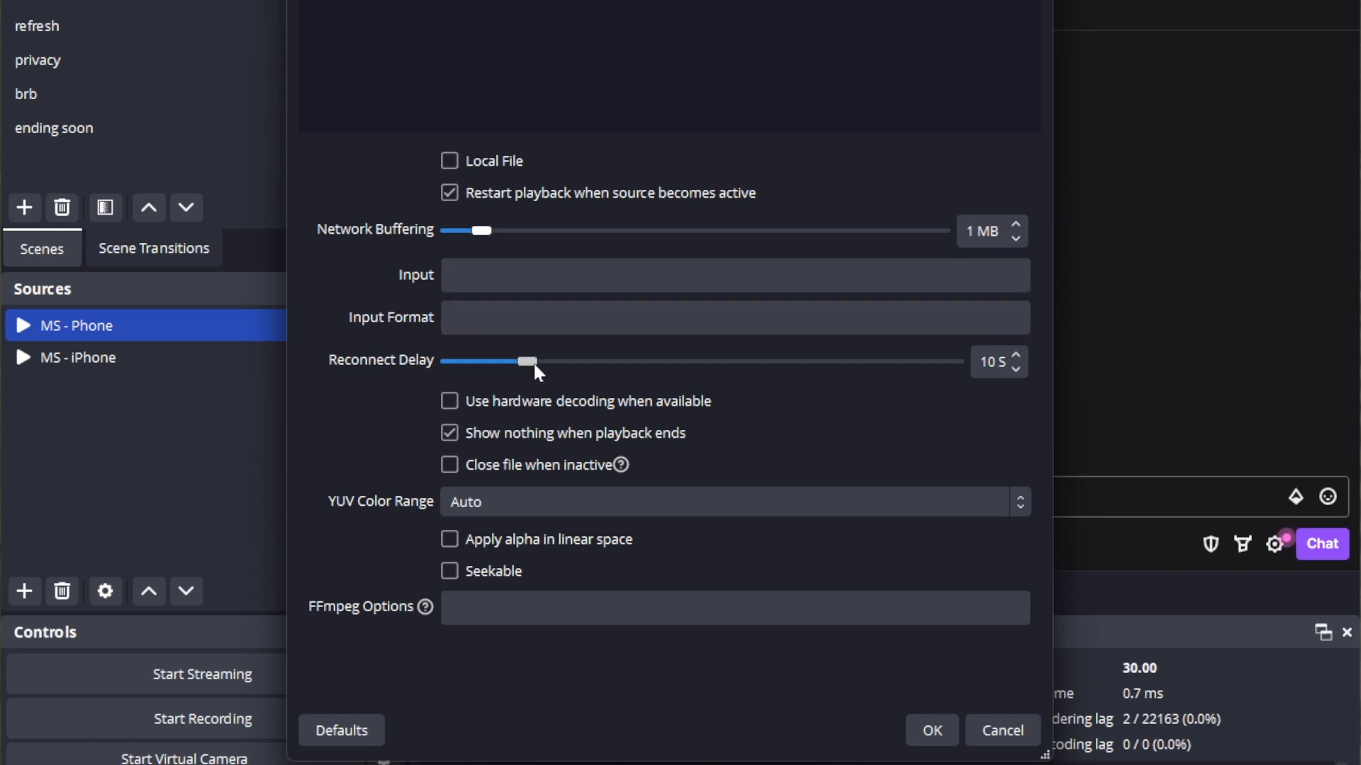
pyautogui.moveTo(528, 362); pyautogui.dragTo(455, 362)
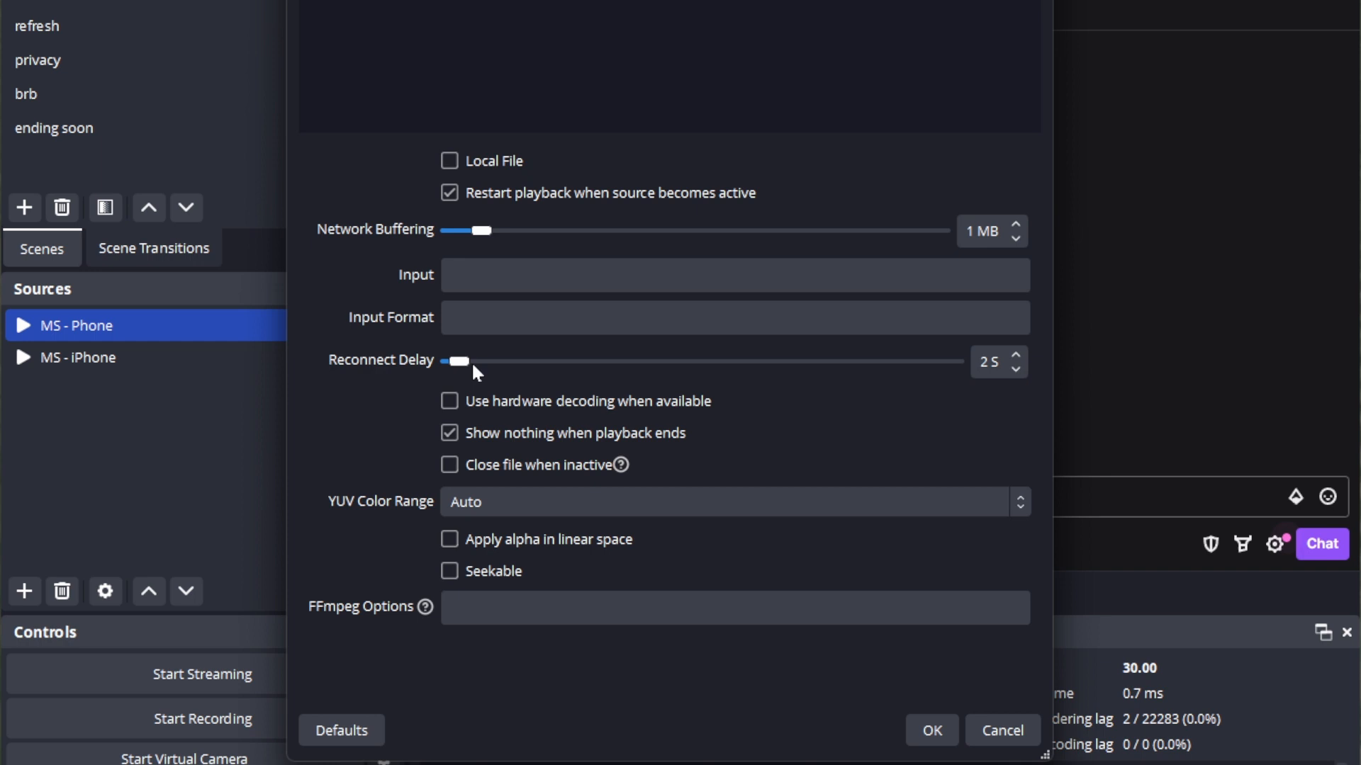
pyautogui.click(449, 465)
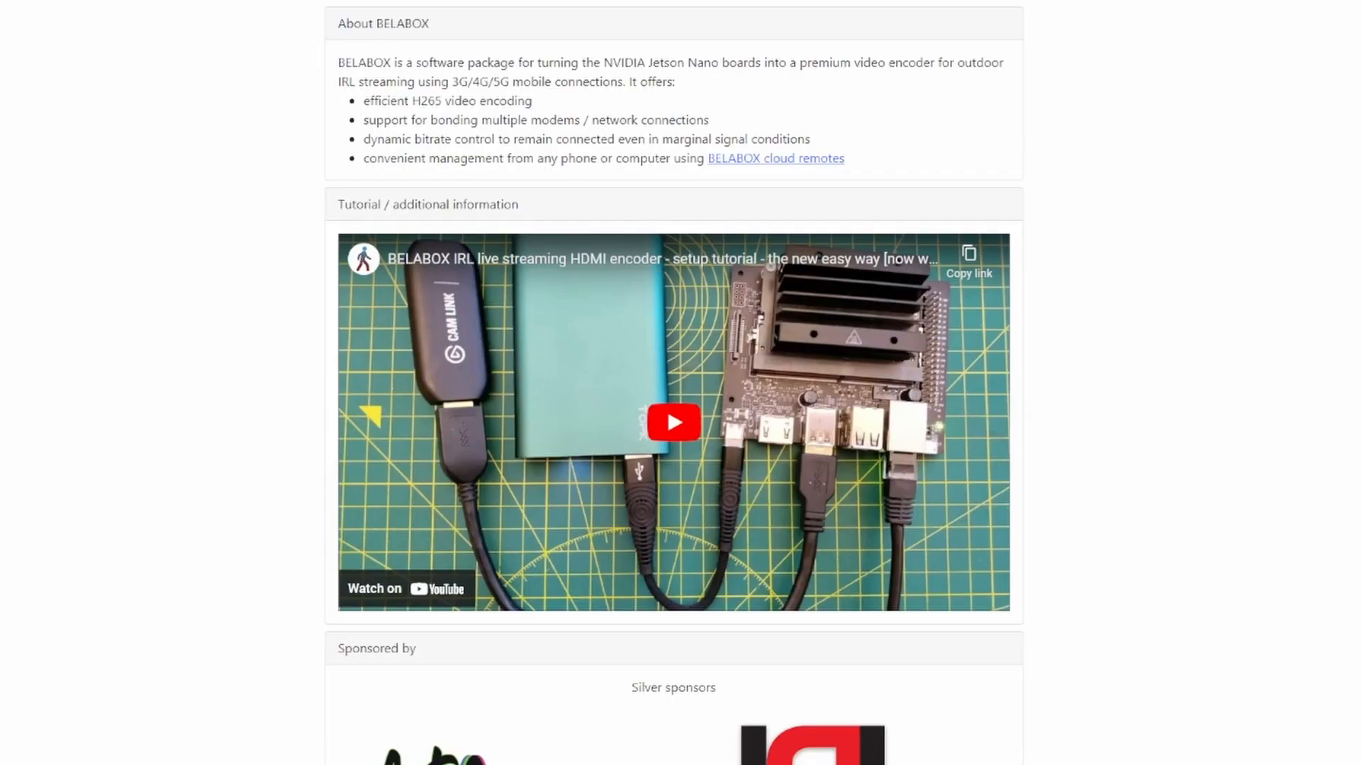
# Sponsor the BELABOX developer on GitHub Sponsors at the $10 a month tier.
pyautogui.scroll(-3)
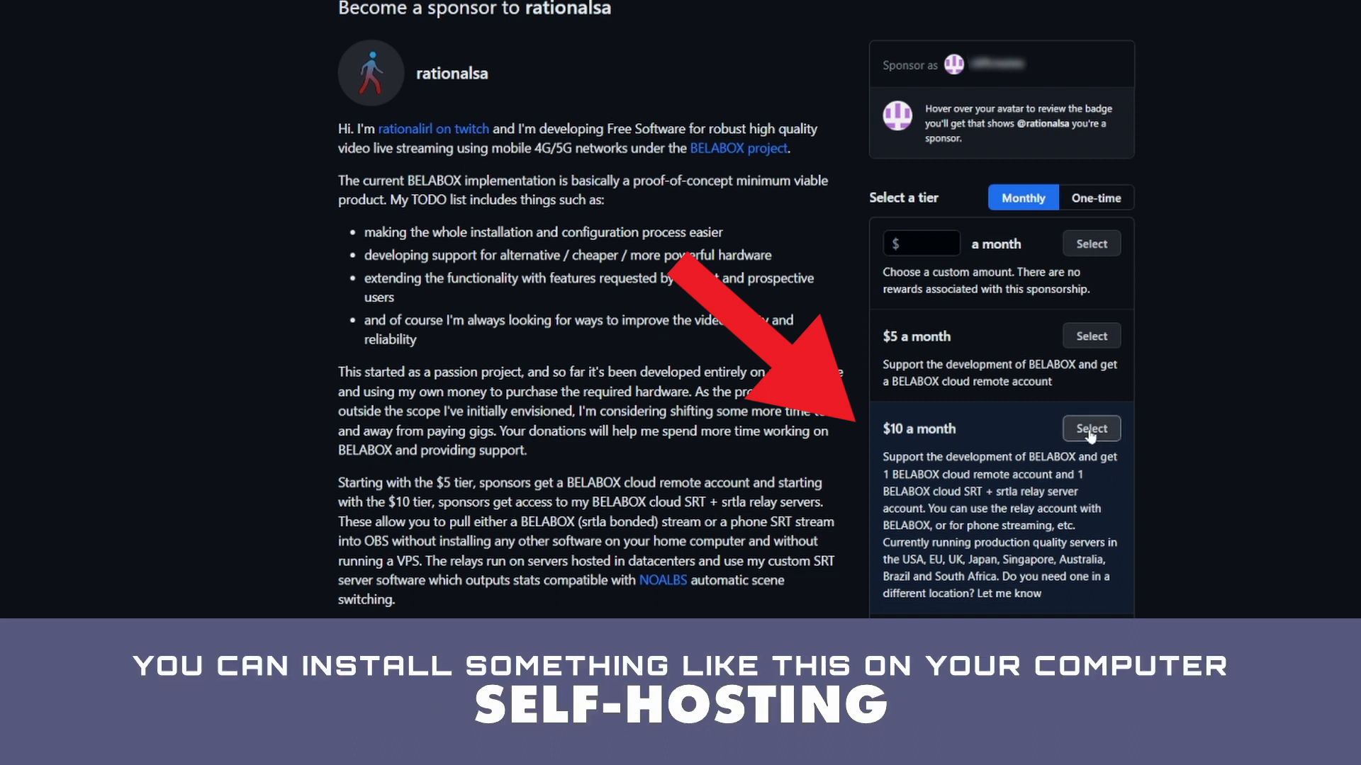
pyautogui.click(1092, 428)
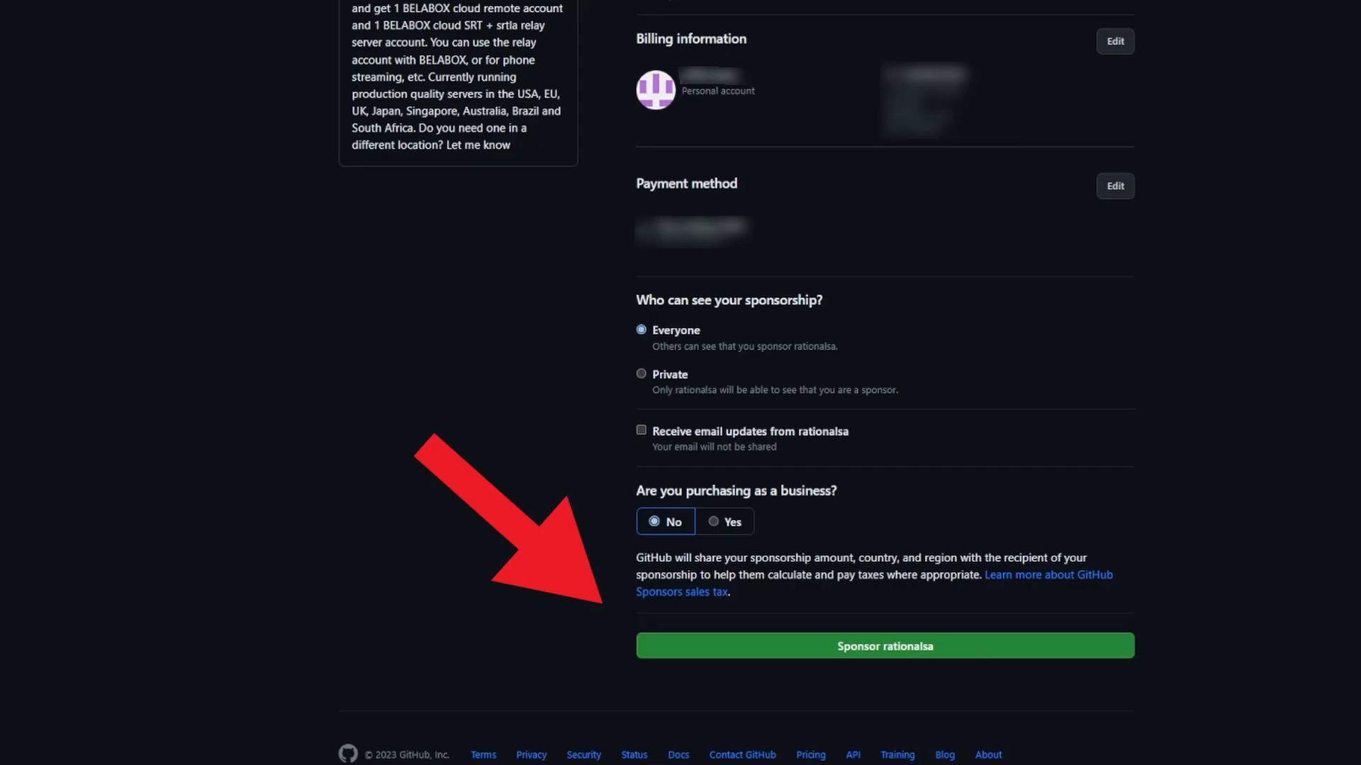
pyautogui.click(883, 646)
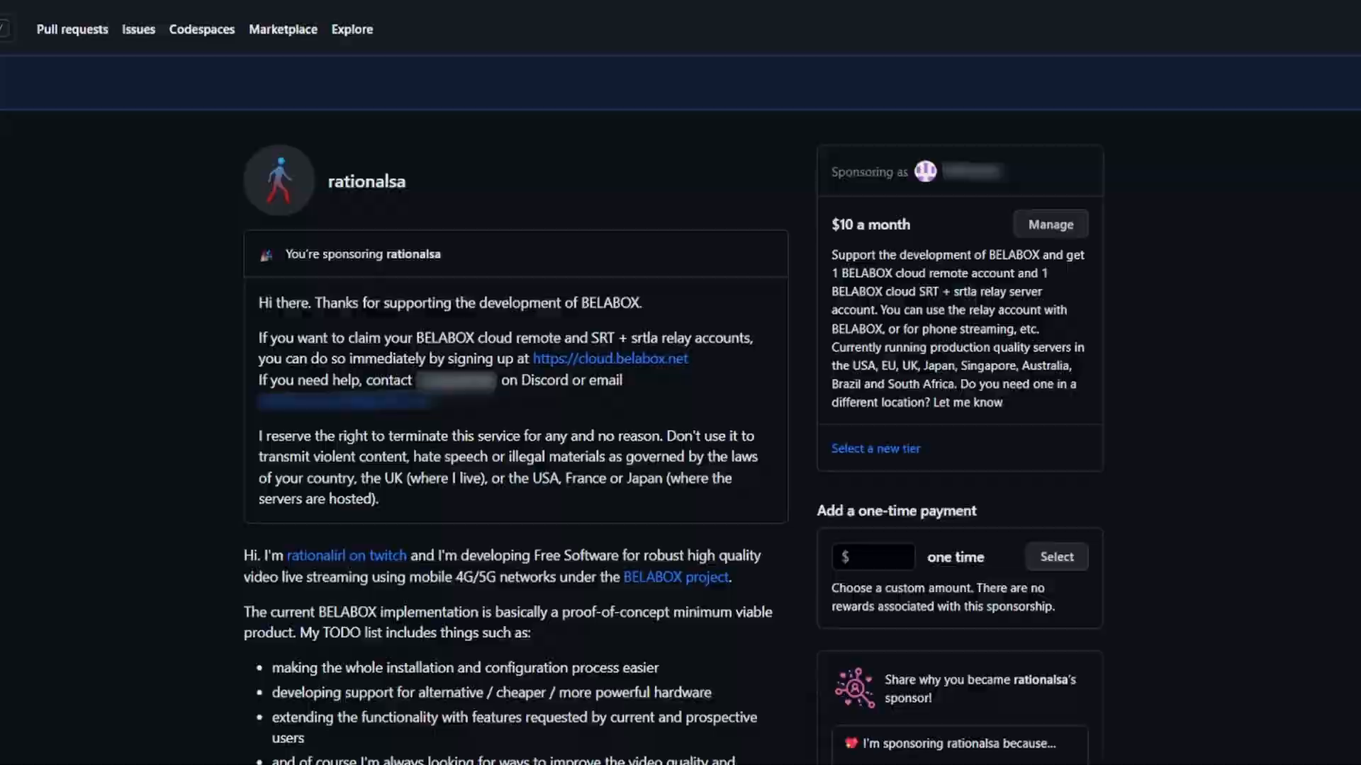
# Register a BELABOX cloud account by signing in with GitHub.
pyautogui.click(609, 359)
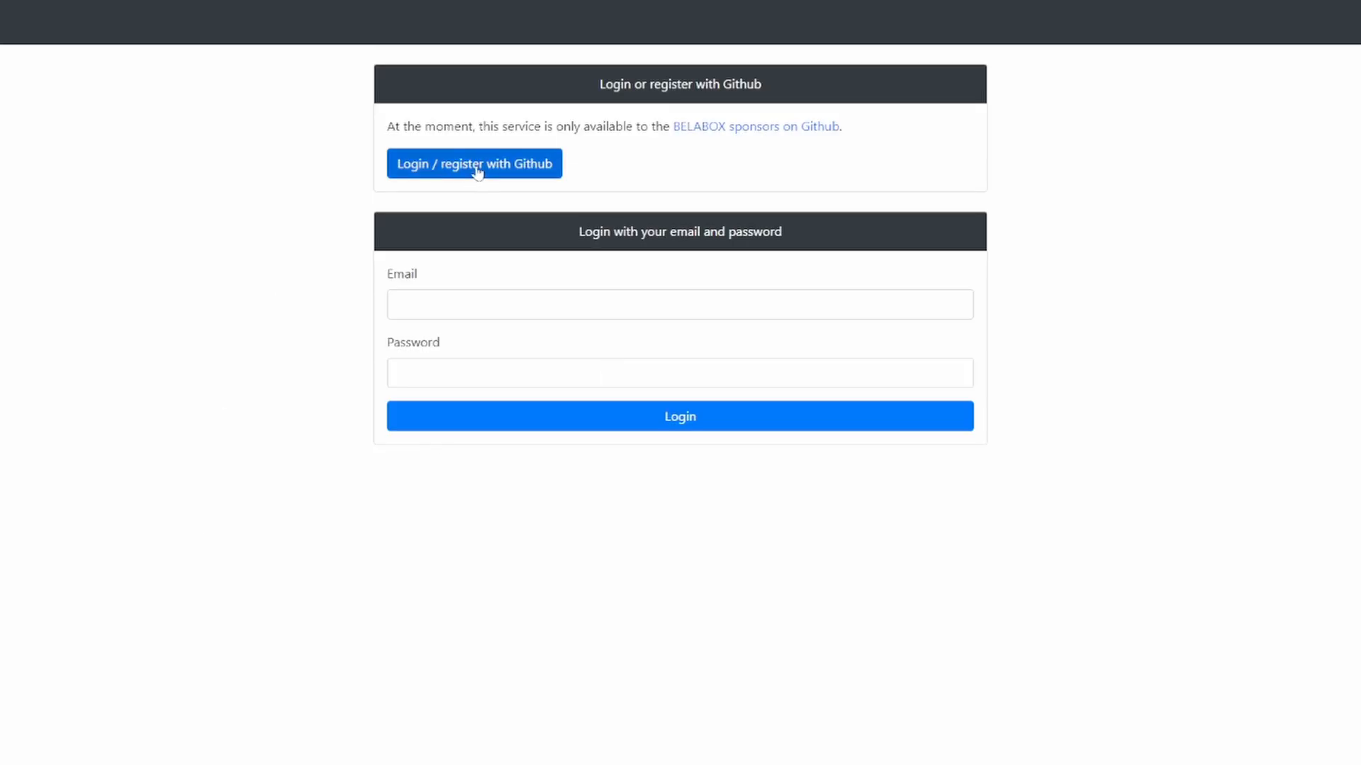
pyautogui.click(473, 163)
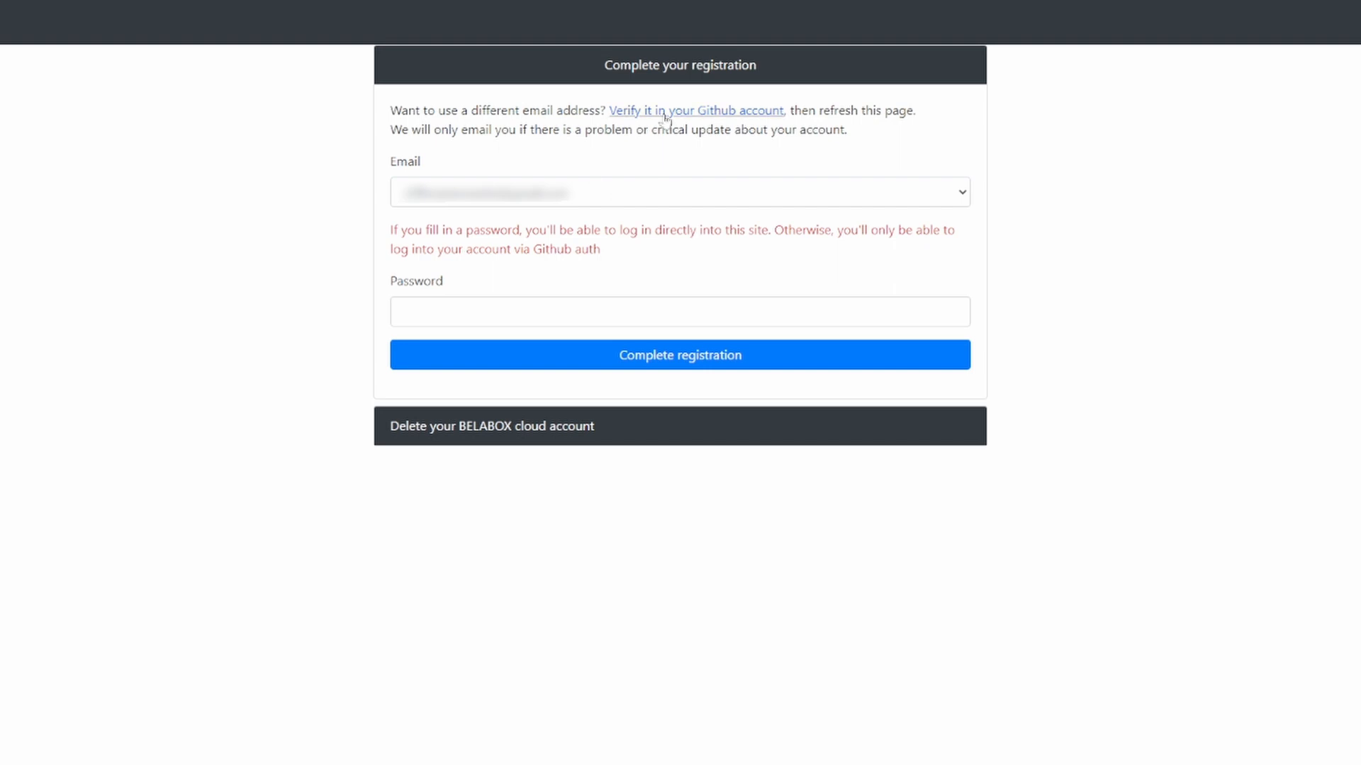
pyautogui.click(679, 355)
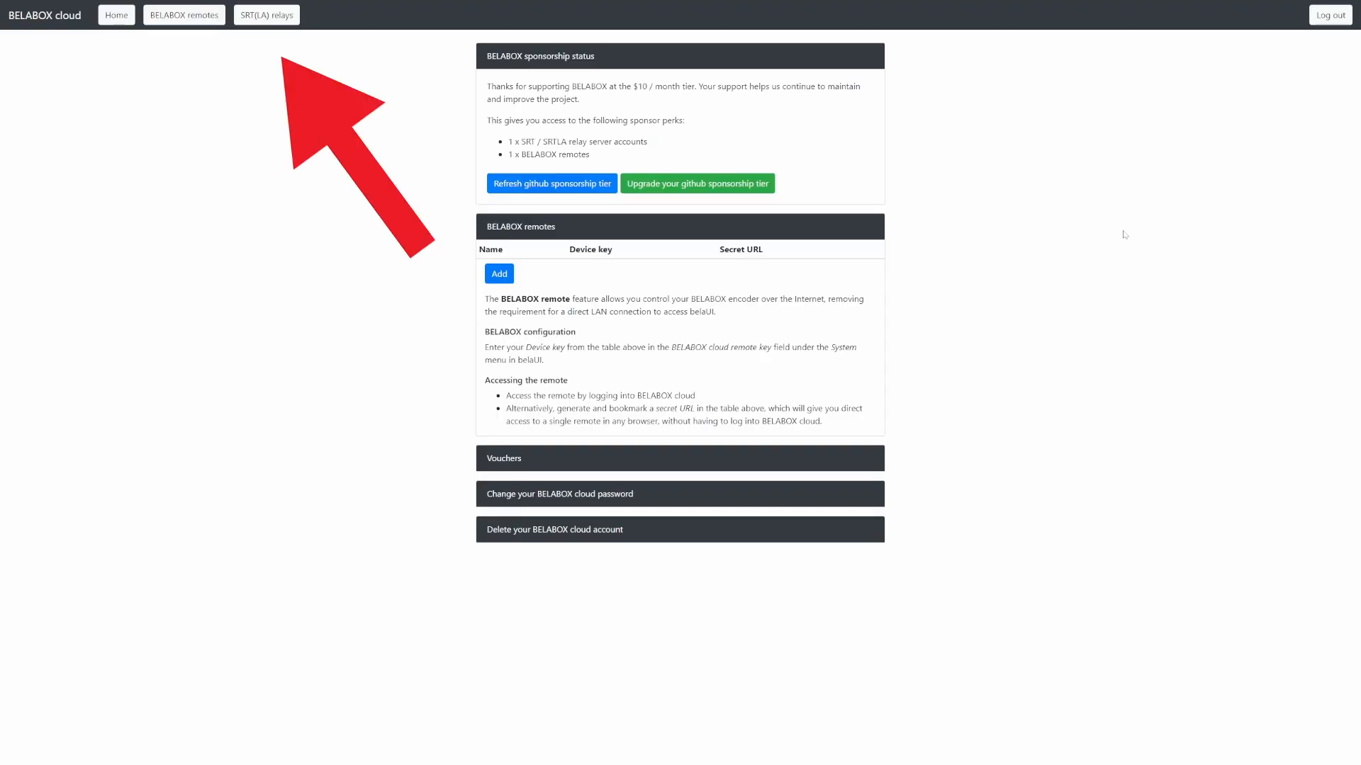
# Create a new SRT(LA) relay server account and select its ingest address.
pyautogui.click(266, 14)
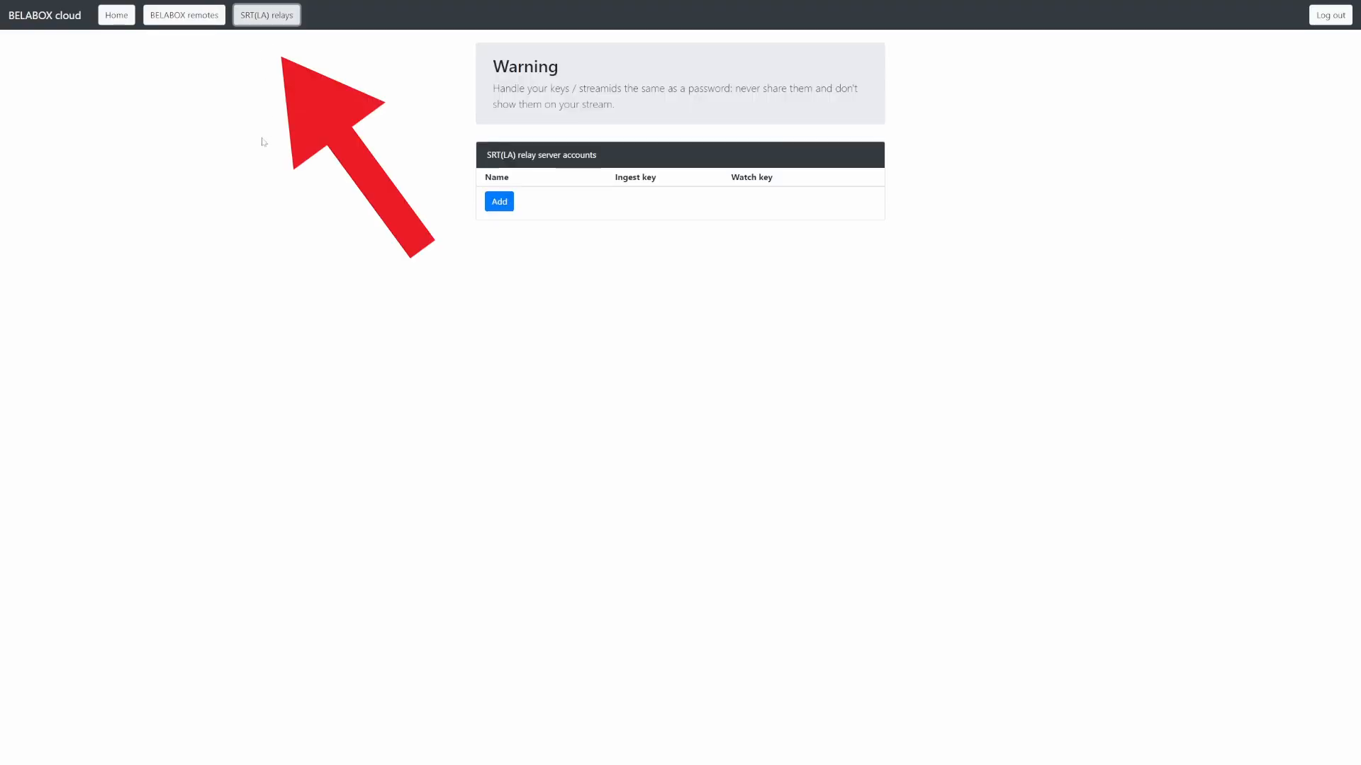
pyautogui.click(497, 201)
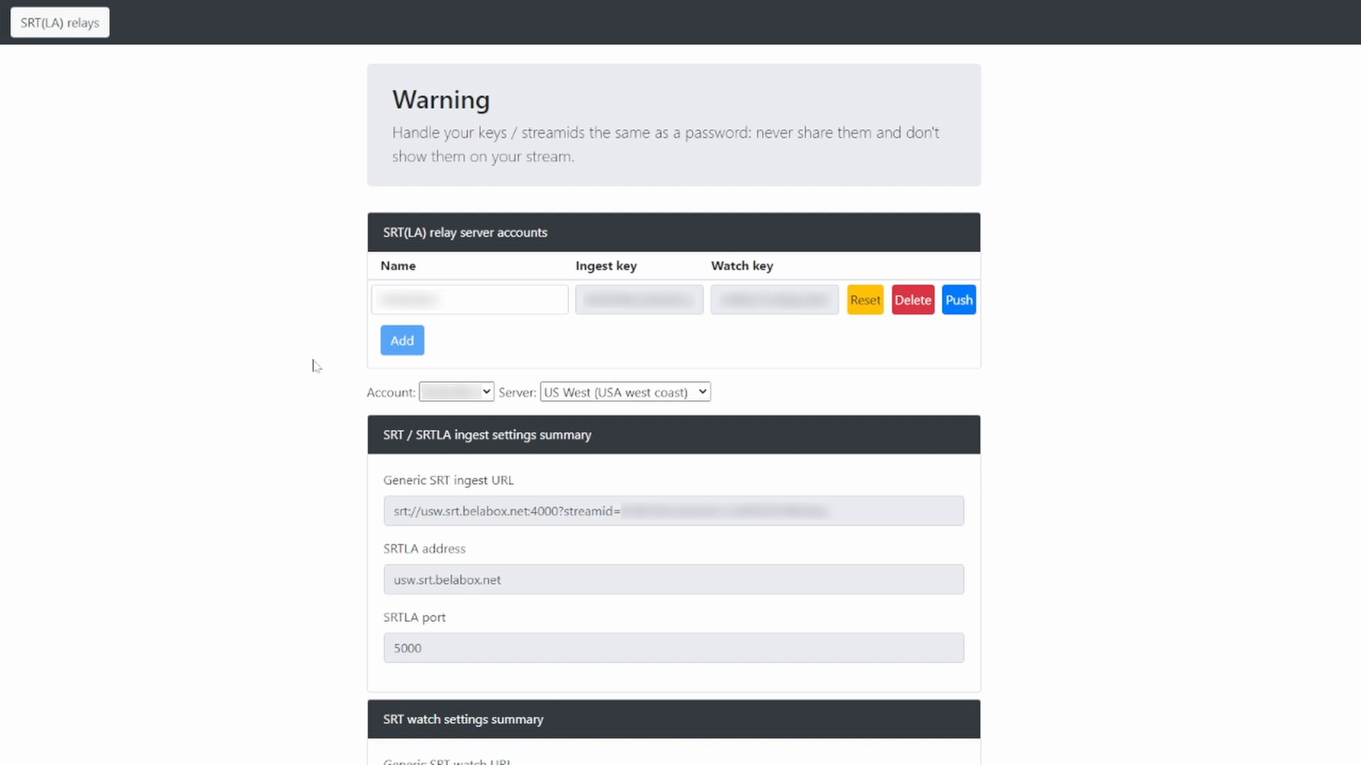
pyautogui.moveTo(393, 133); pyautogui.dragTo(573, 157)
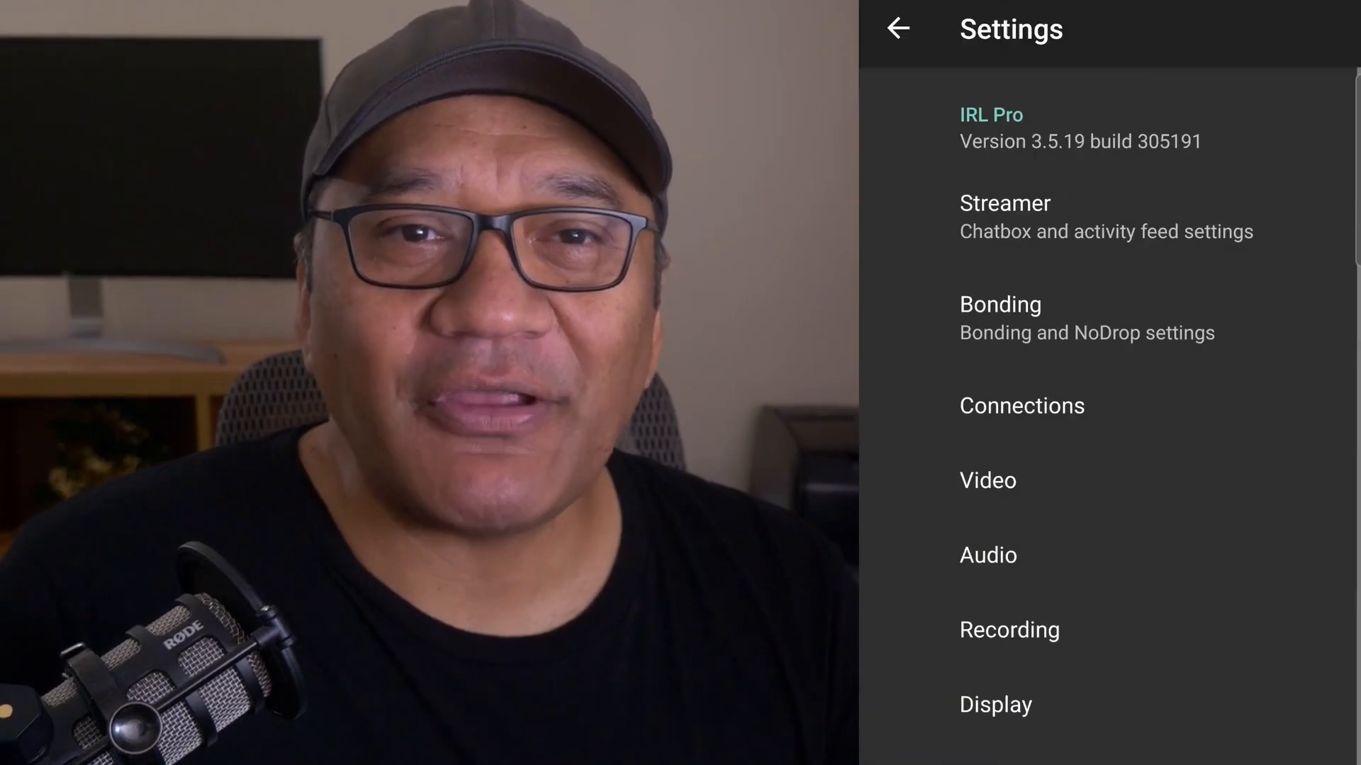
# Create an IRL Pro connection named Belabox with the SRTLA relay URL pasted in.
pyautogui.click(1022, 406)
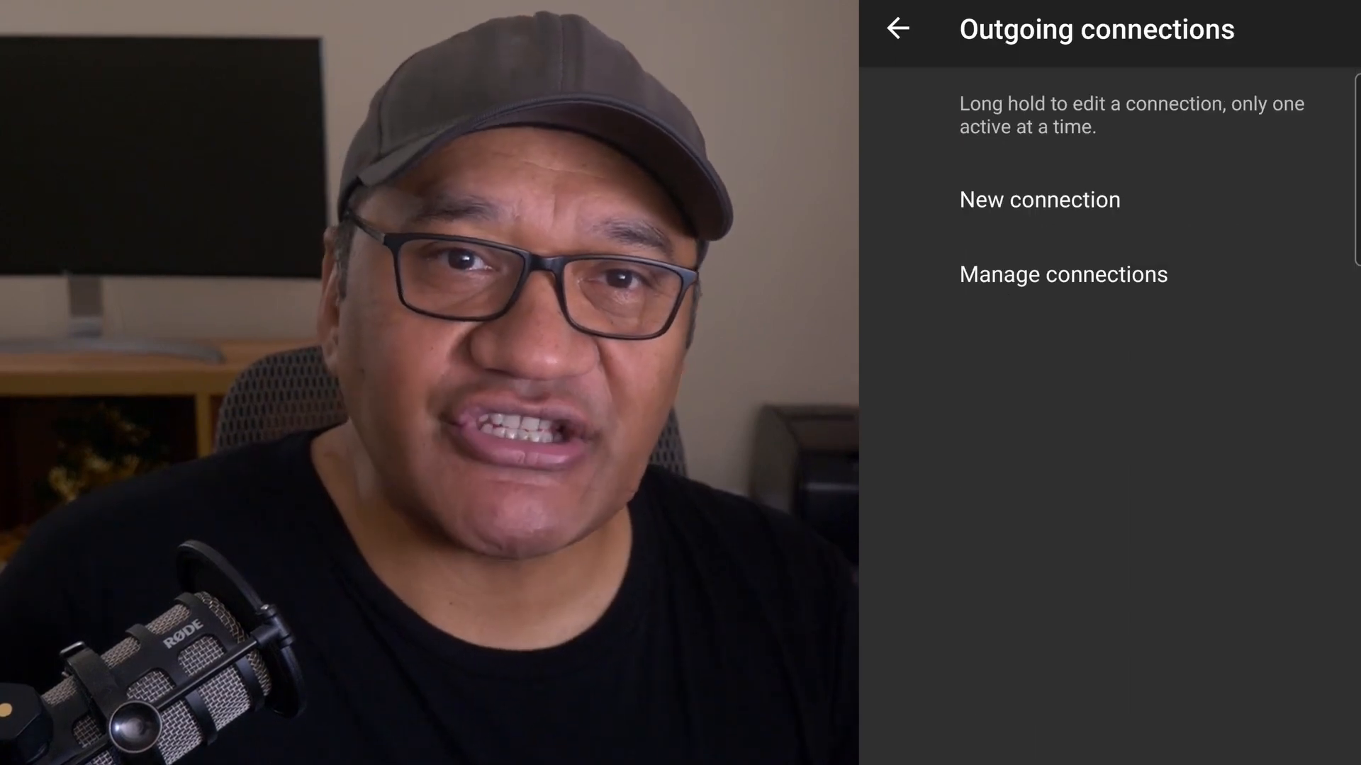
pyautogui.click(1039, 199)
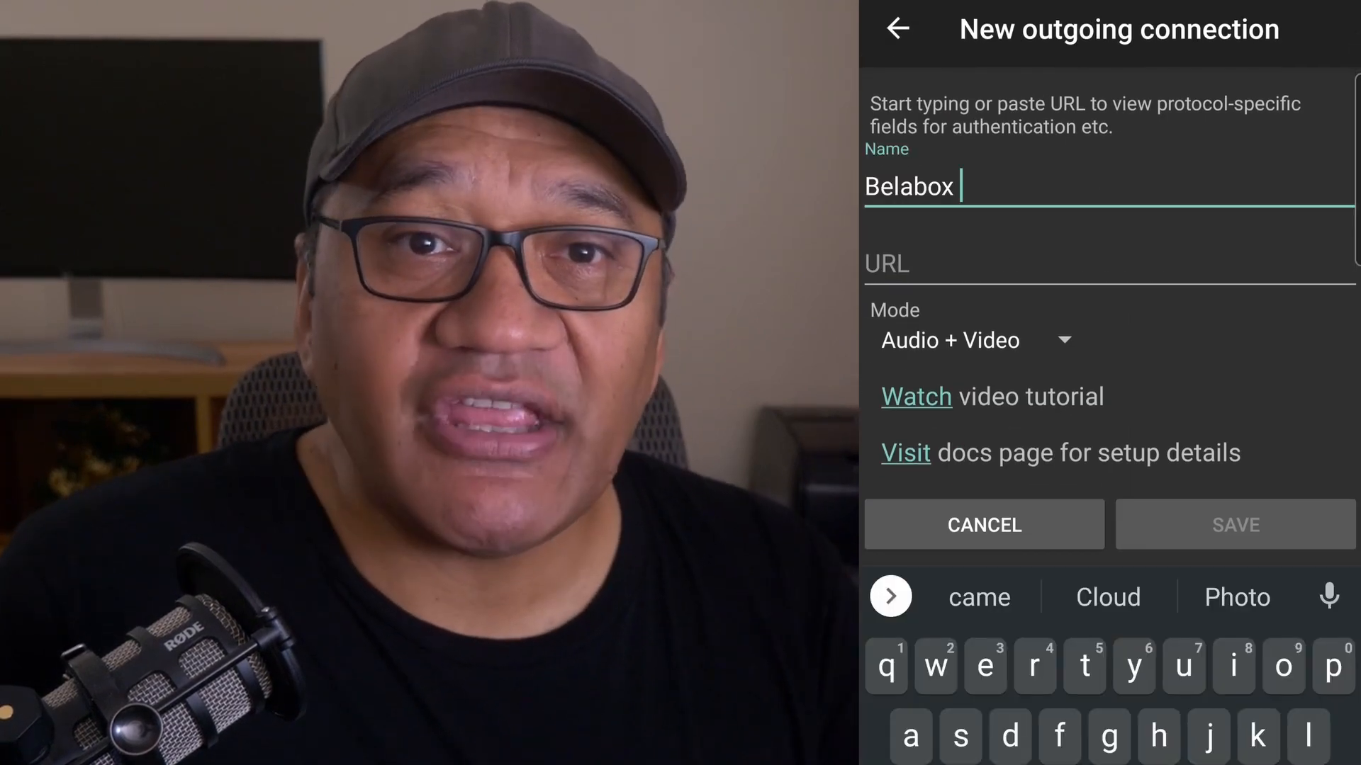
pyautogui.click(1107, 264)
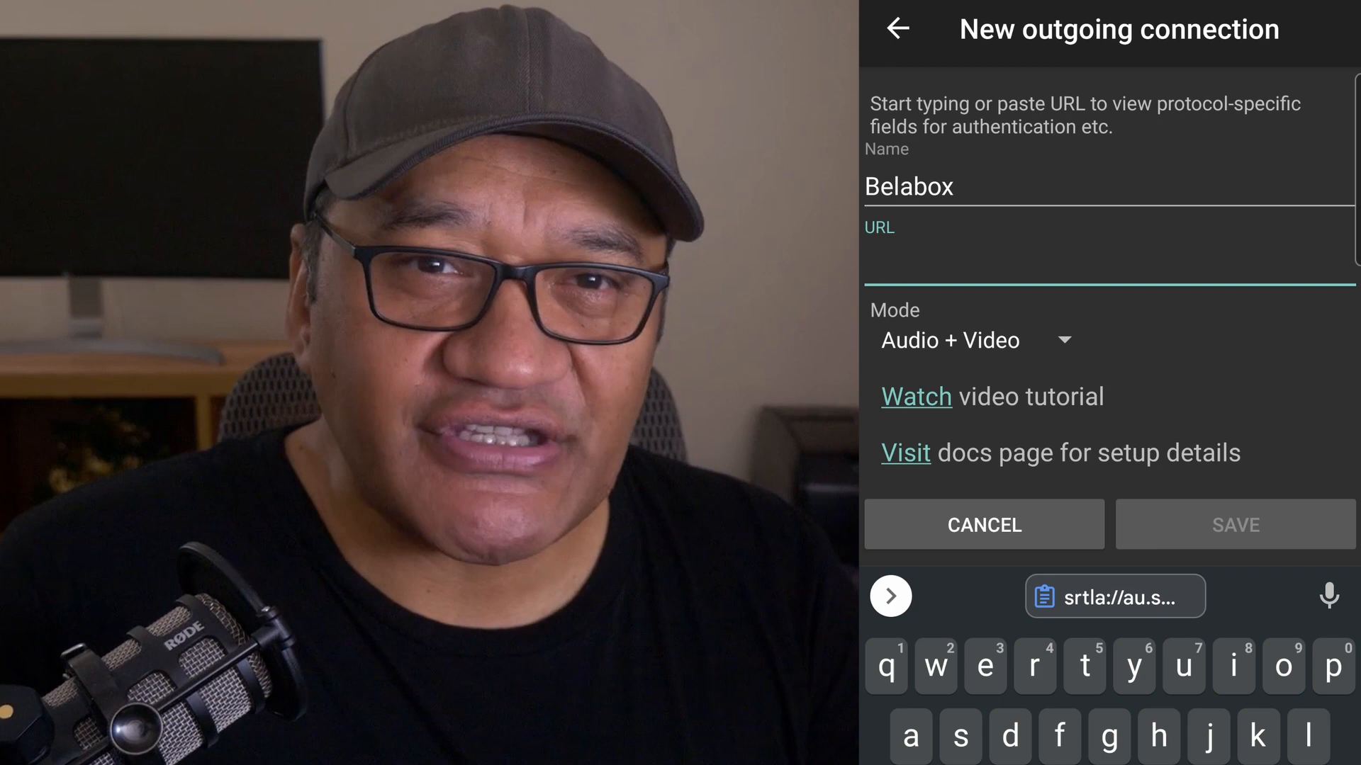
pyautogui.click(1116, 597)
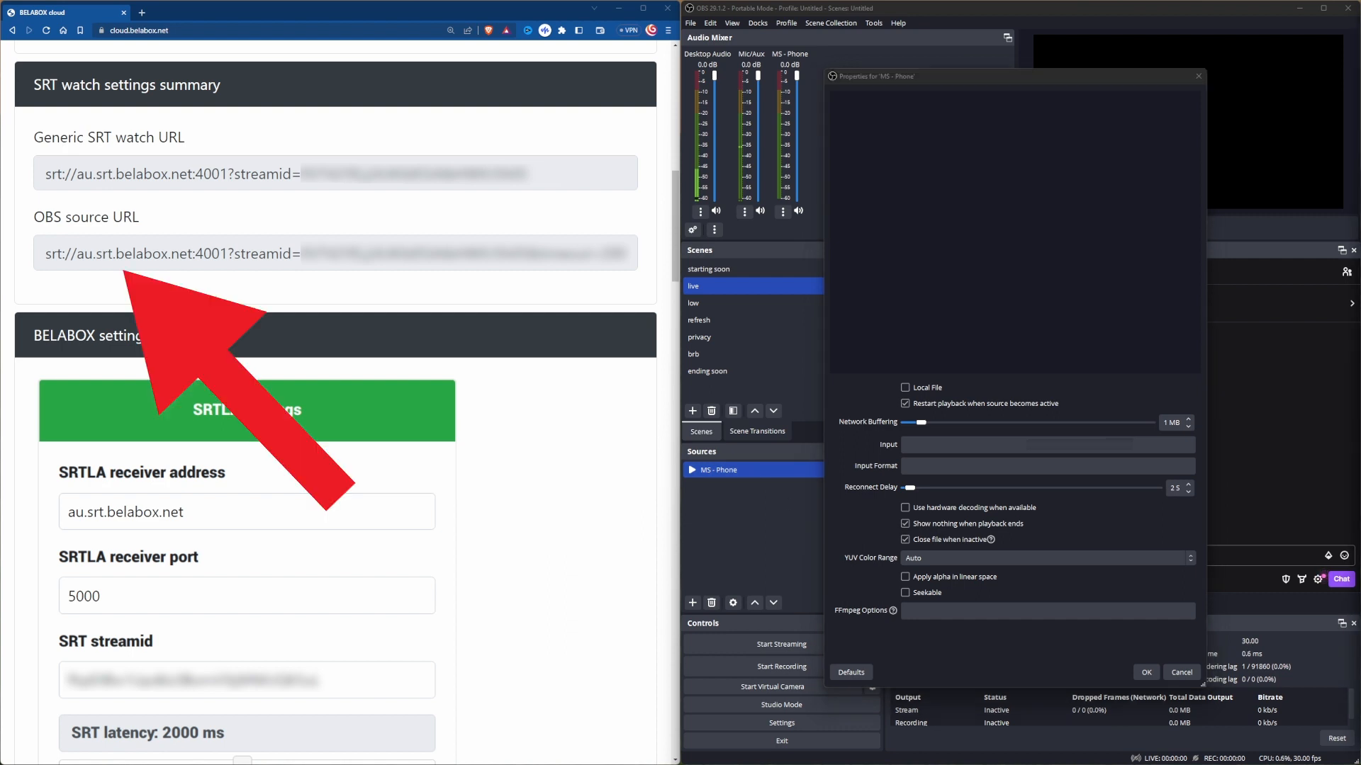
# Set the MS - Phone input to the relay's SRT watch URL and start streaming from the phone.
pyautogui.click(1046, 443)
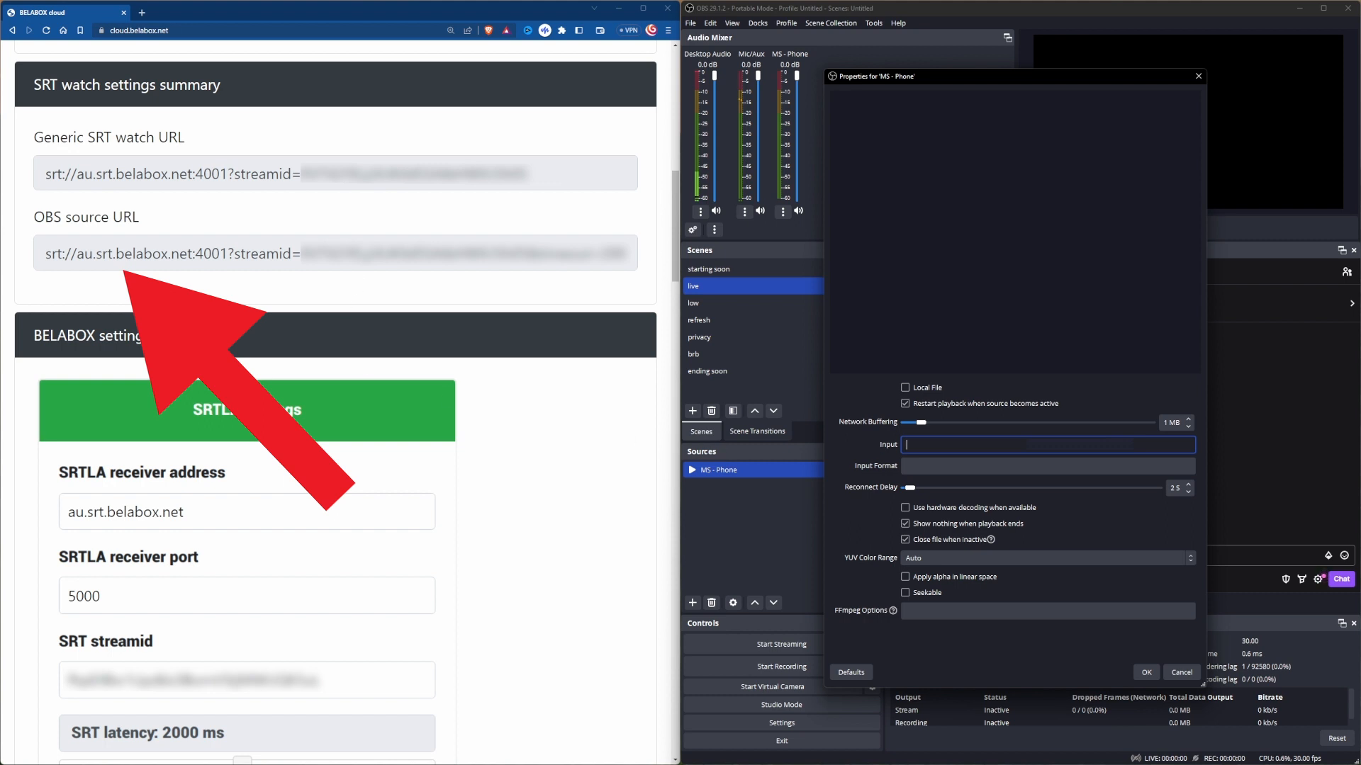
pyautogui.click(335, 252)
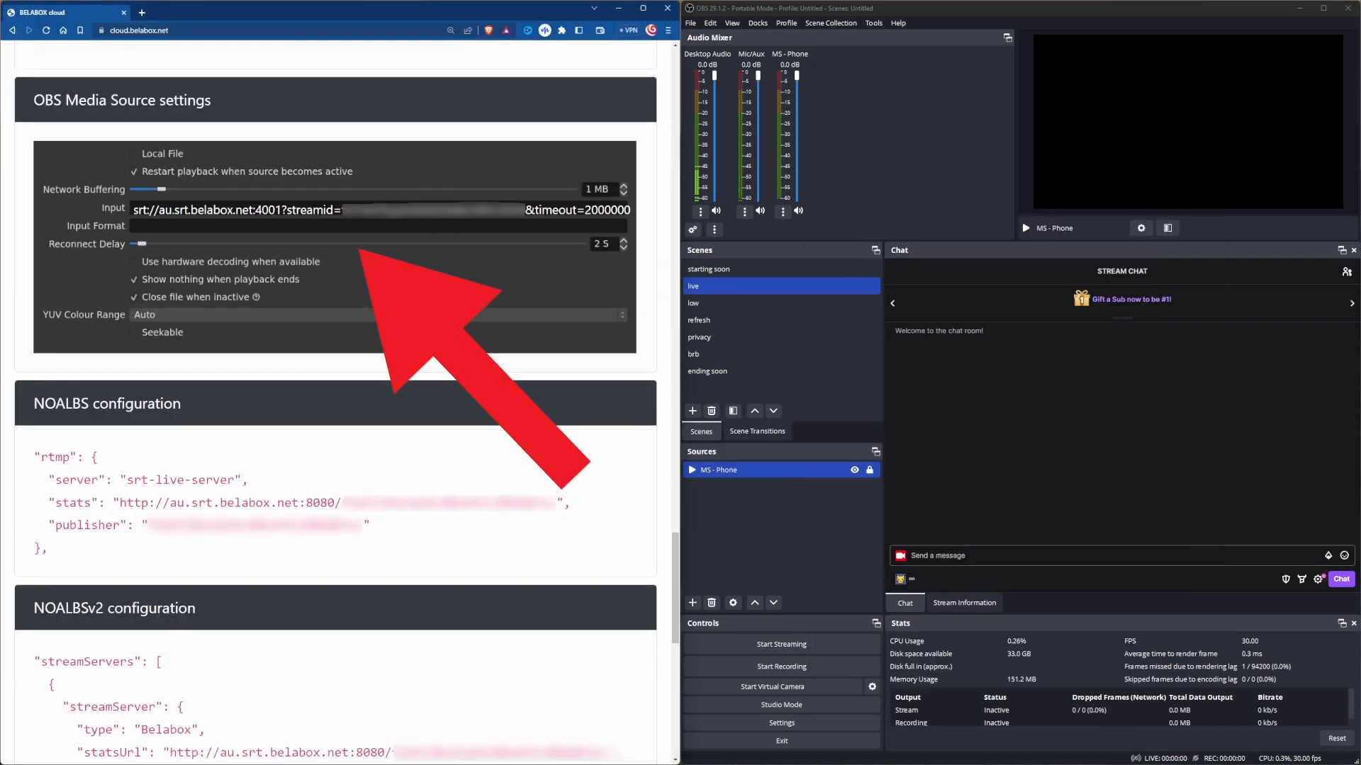
pyautogui.tripleClick(347, 209)
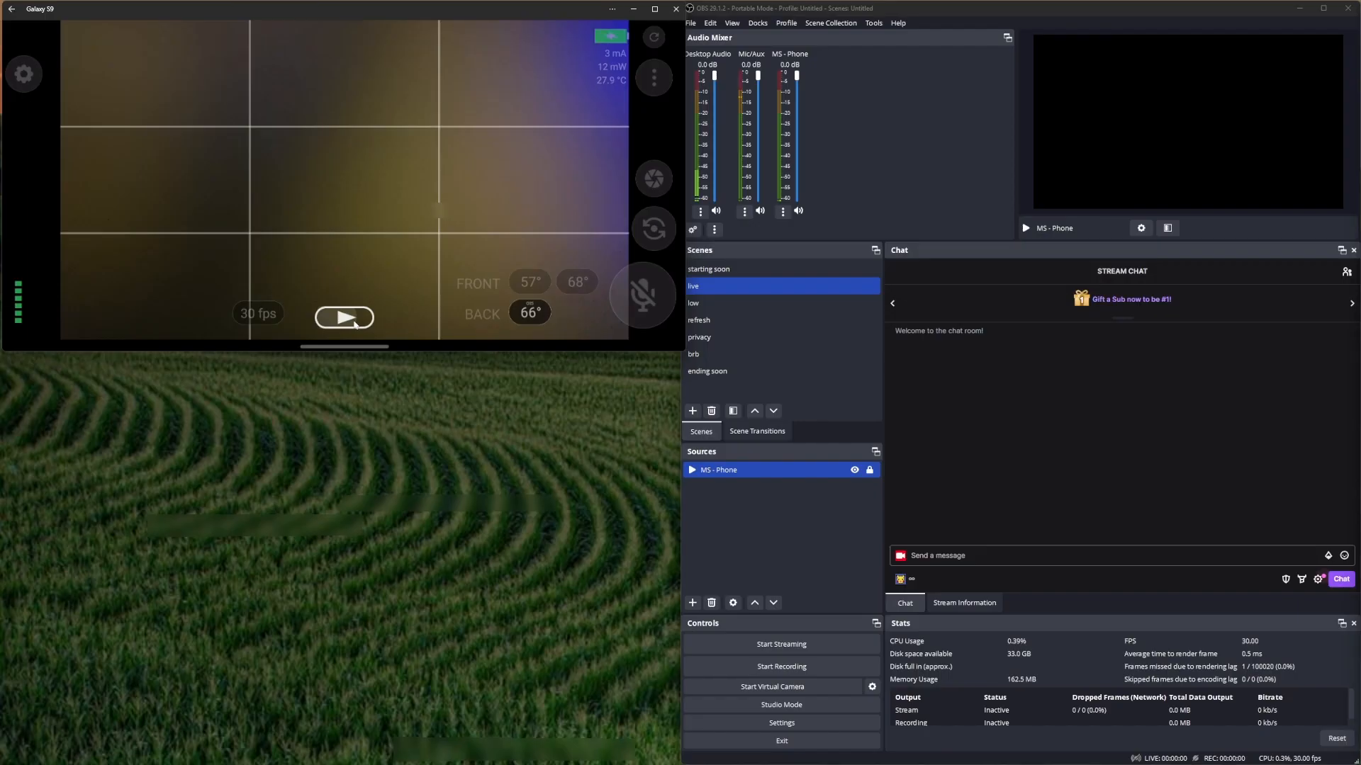
pyautogui.click(343, 316)
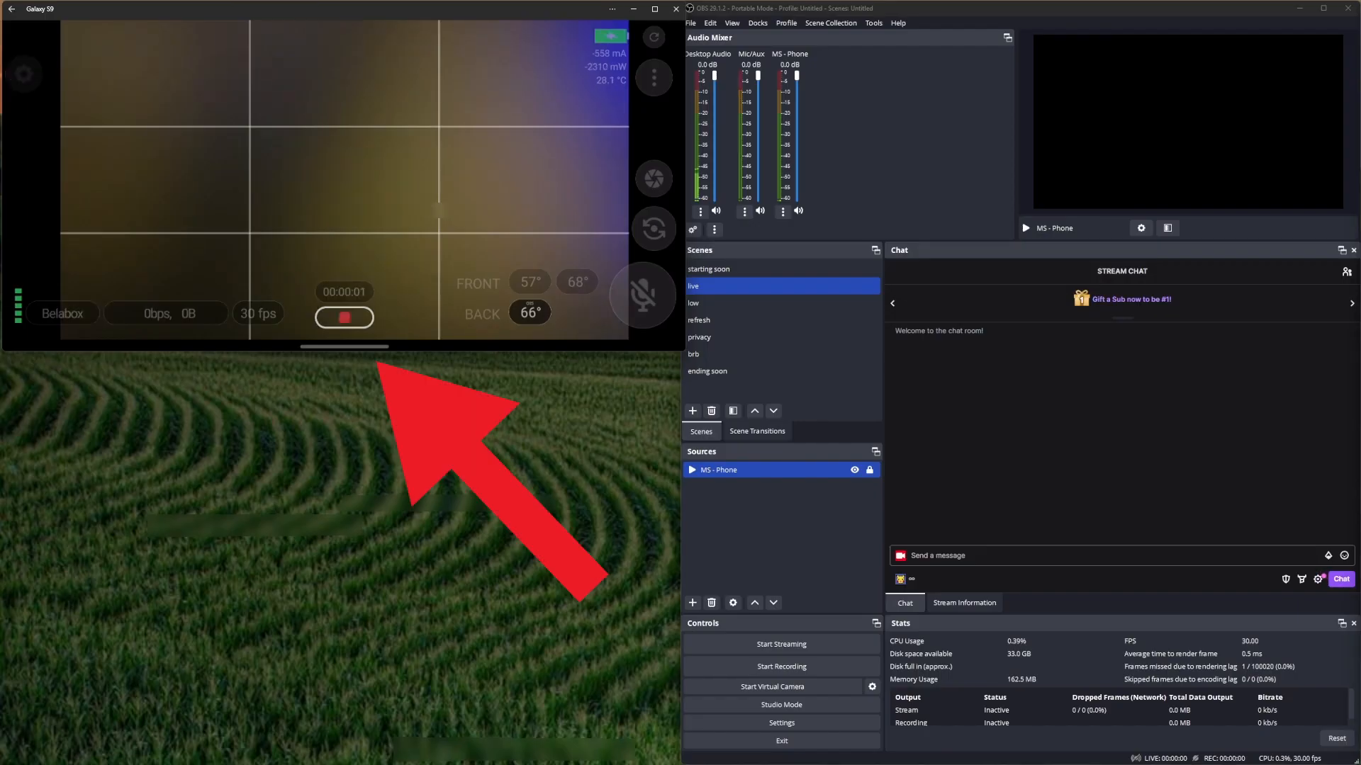